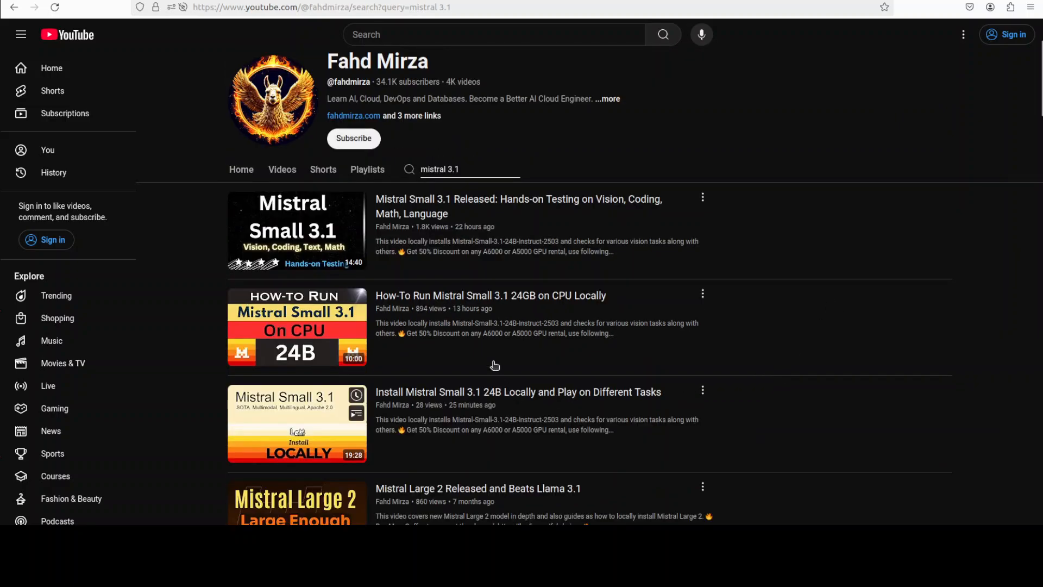
{"action": "mouse_move", "coordinate": [844, 295]}
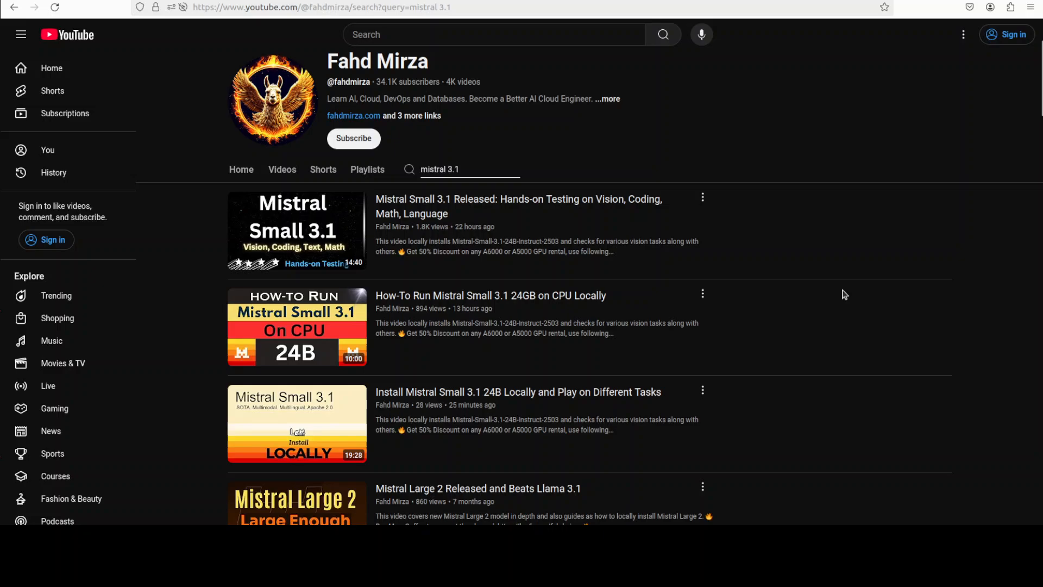
{"action": "mouse_move", "coordinate": [822, 316]}
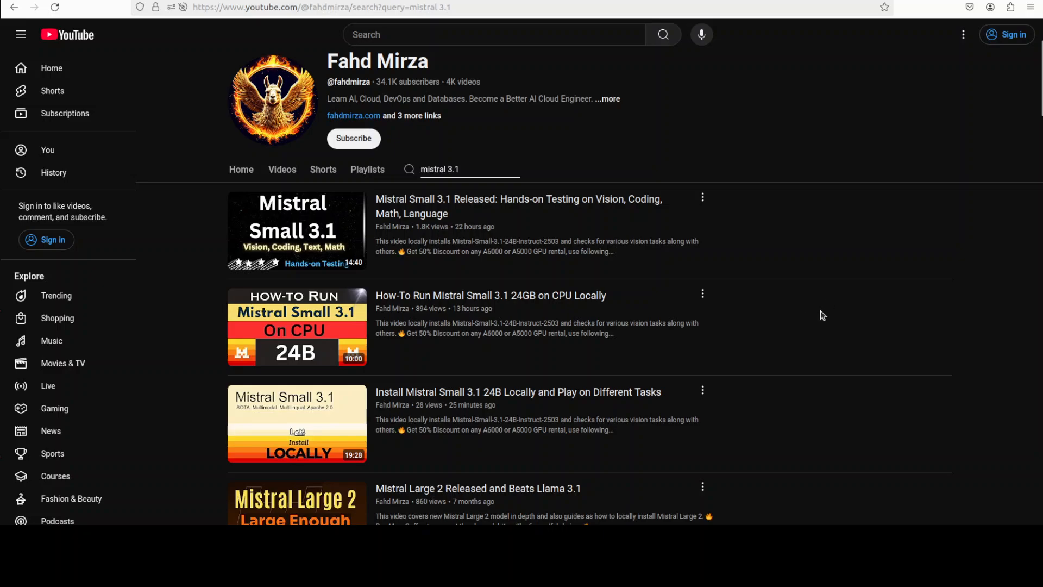
{"action": "mouse_move", "coordinate": [297, 326]}
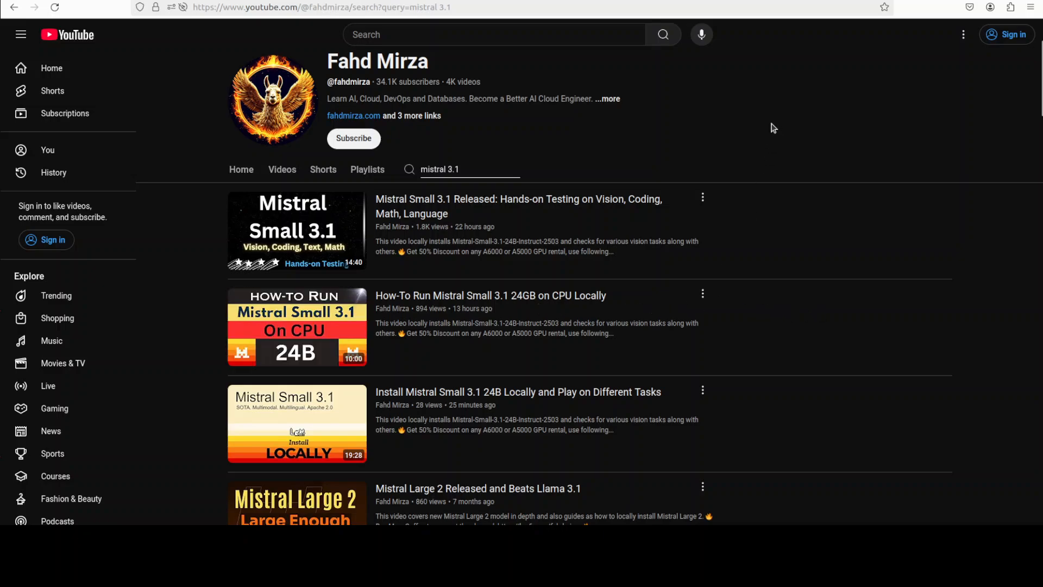
{"action": "mouse_move", "coordinate": [825, 127]}
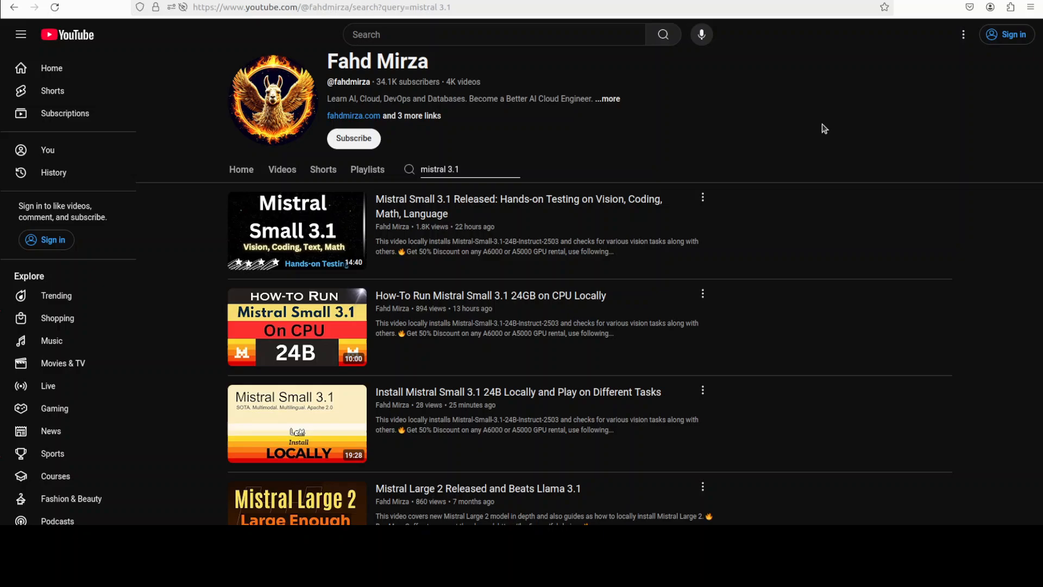
{"action": "mouse_move", "coordinate": [806, 132]}
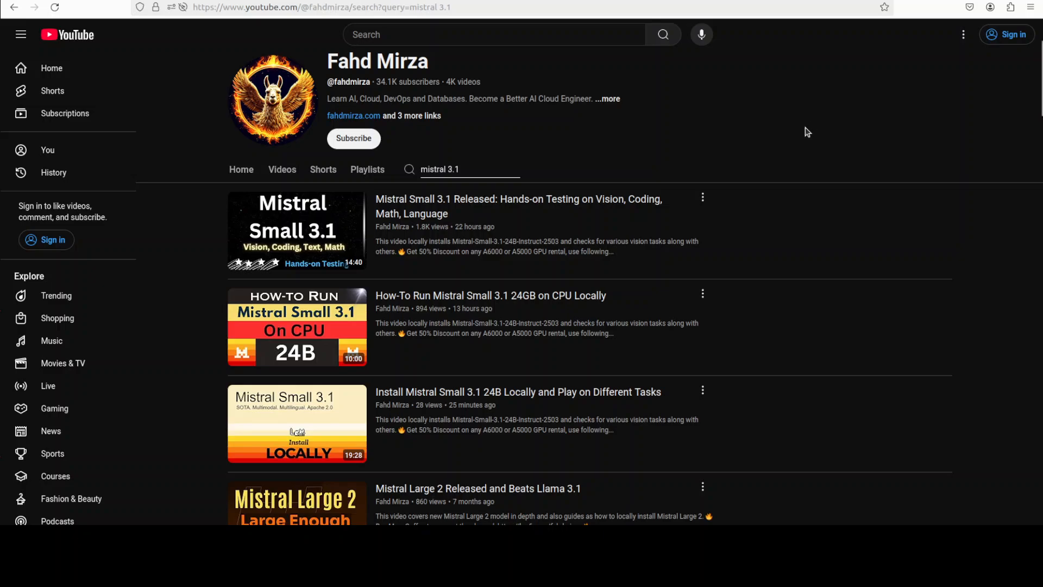
{"action": "mouse_move", "coordinate": [776, 172]}
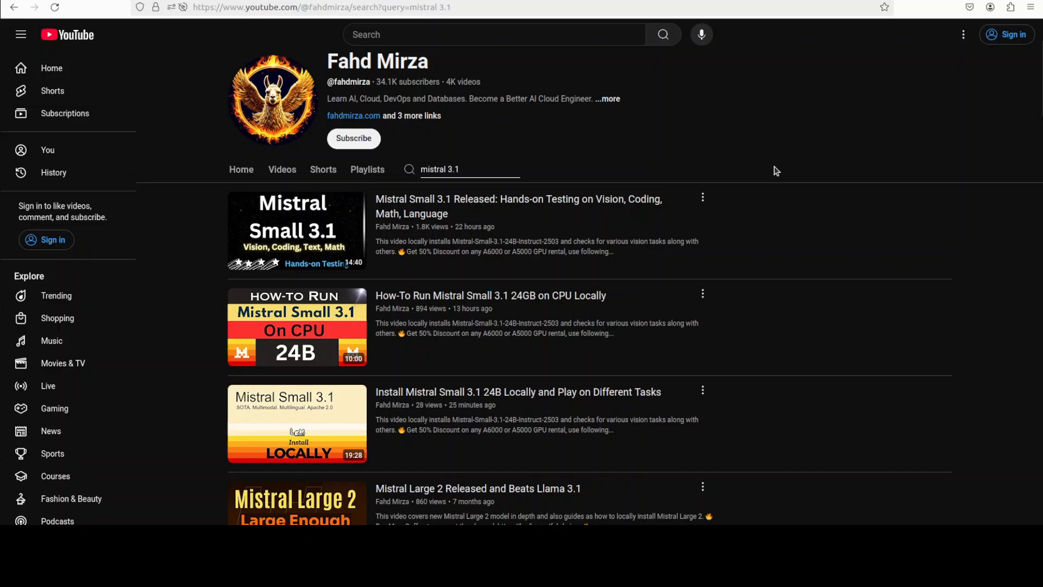
{"action": "mouse_move", "coordinate": [555, 377]}
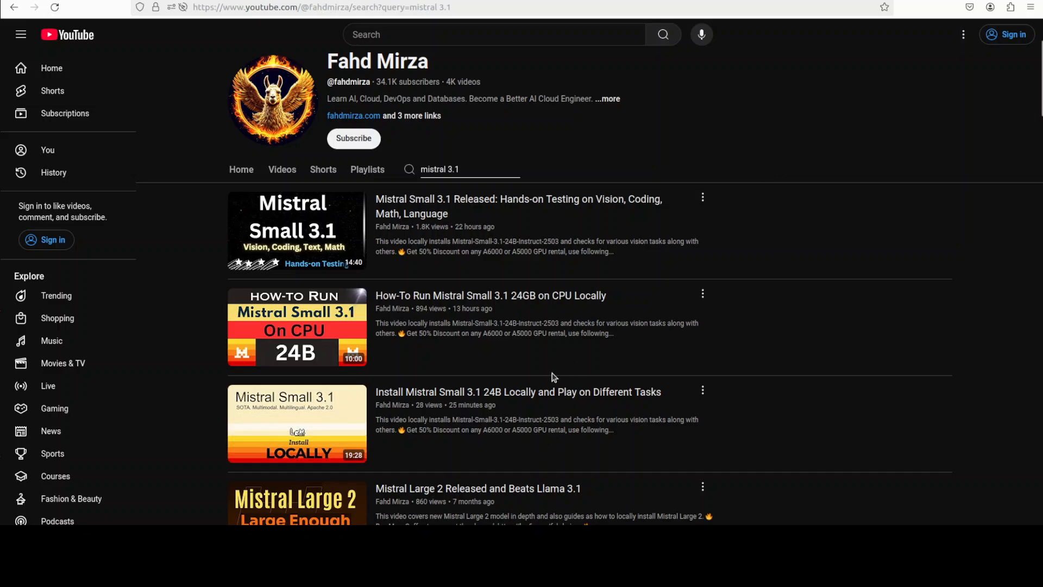
{"action": "mouse_move", "coordinate": [726, 326]}
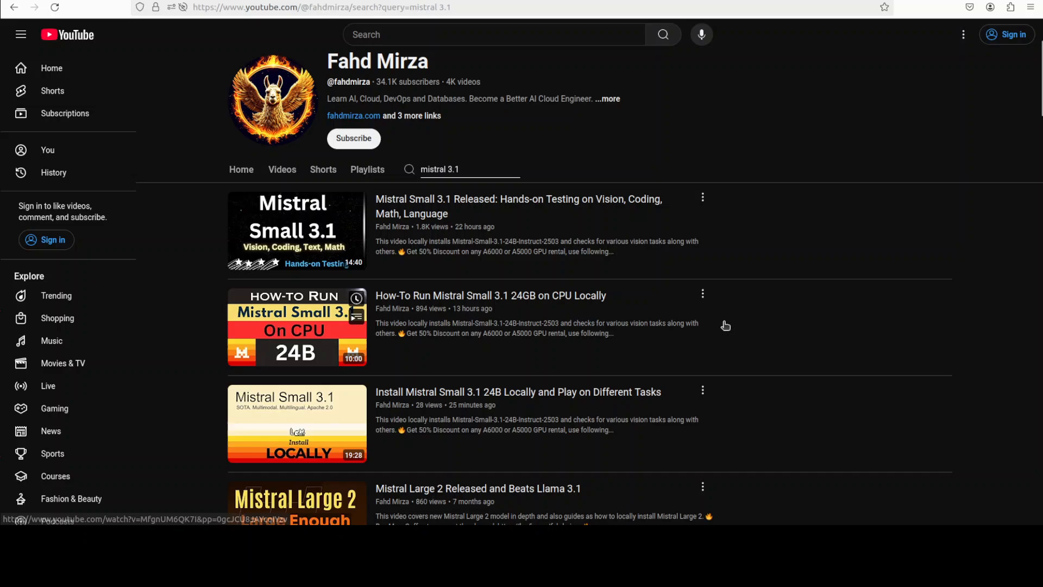
- Scroll through the Mistral Small 3.1 post's benchmarks and key features, then back to its title
{"action": "scroll", "scroll_direction": "up", "scroll_amount": 3}
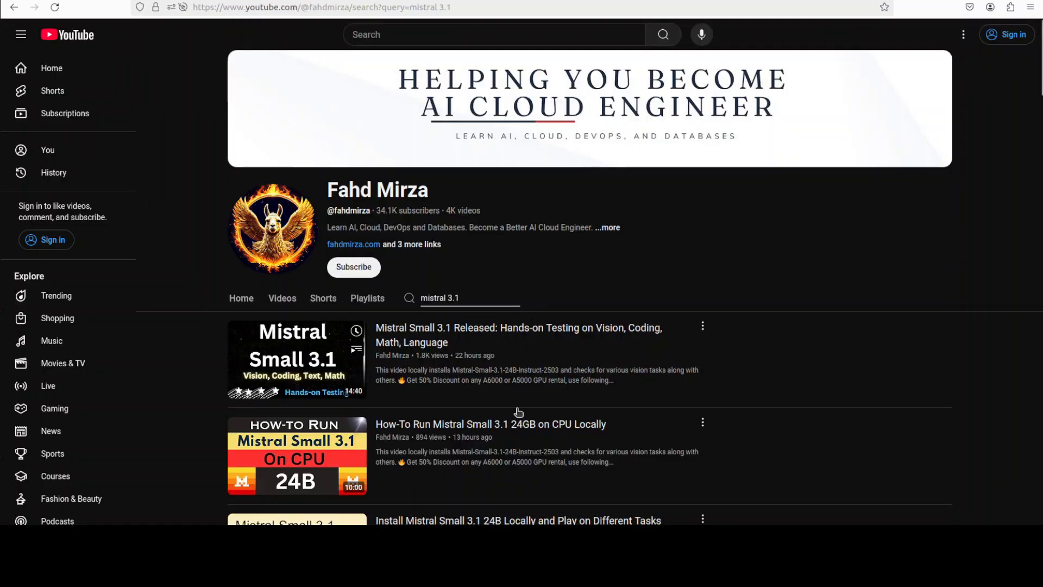
{"action": "scroll", "scroll_direction": "down", "scroll_amount": 3}
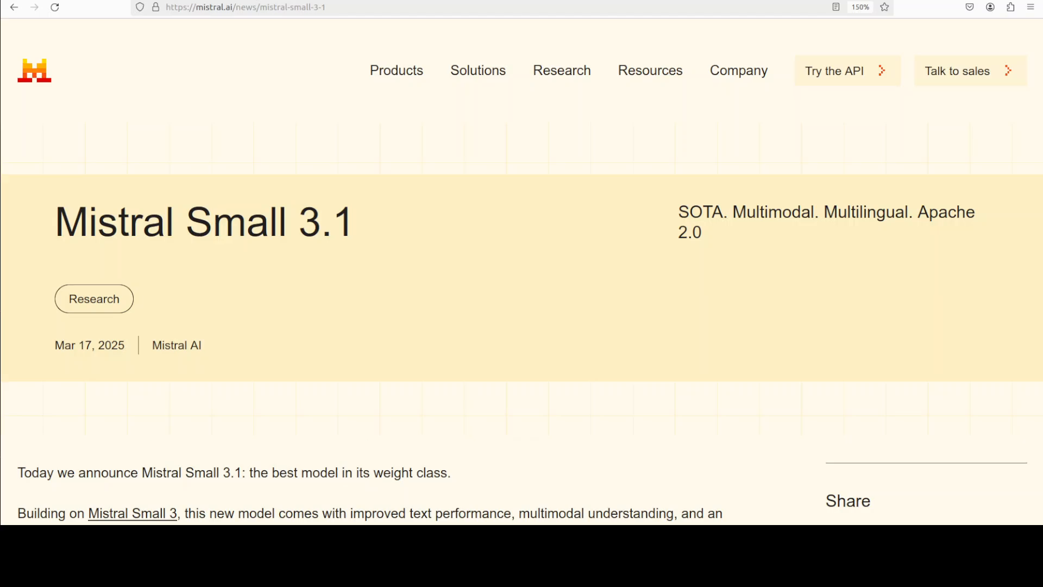
{"action": "mouse_move", "coordinate": [422, 99]}
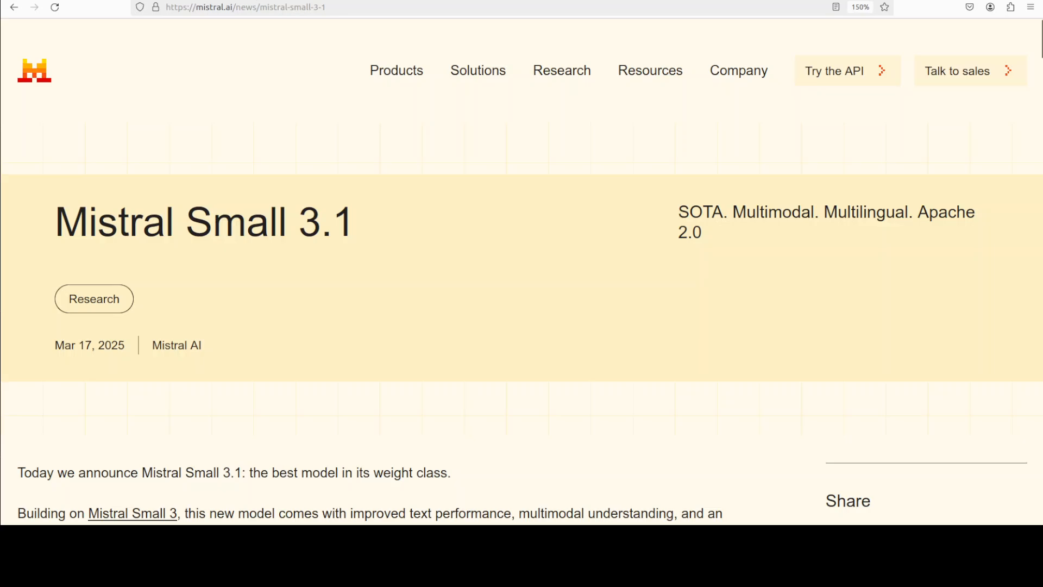
{"action": "scroll", "scroll_direction": "down", "scroll_amount": 3}
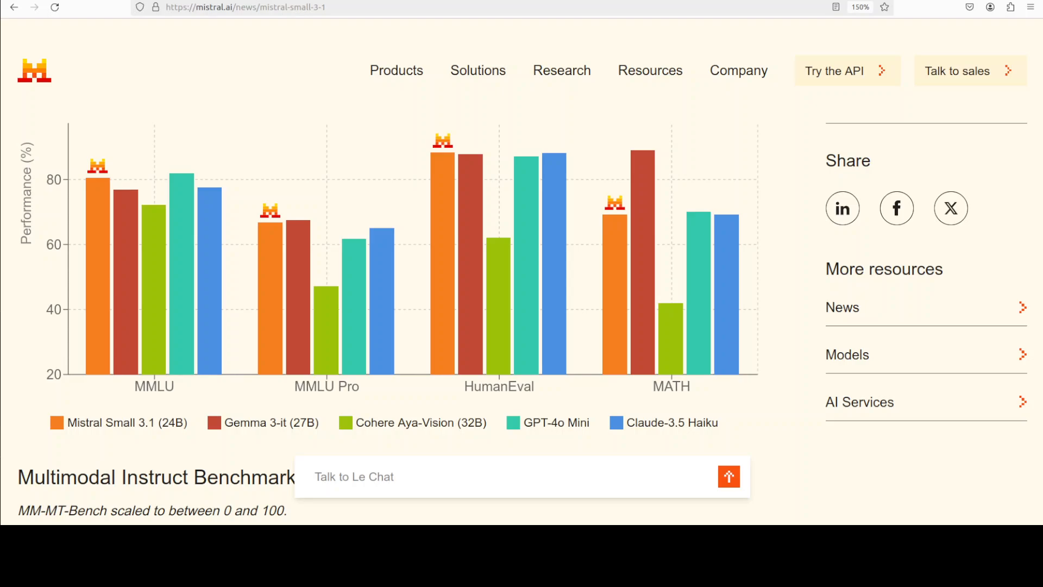
{"action": "mouse_move", "coordinate": [631, 149]}
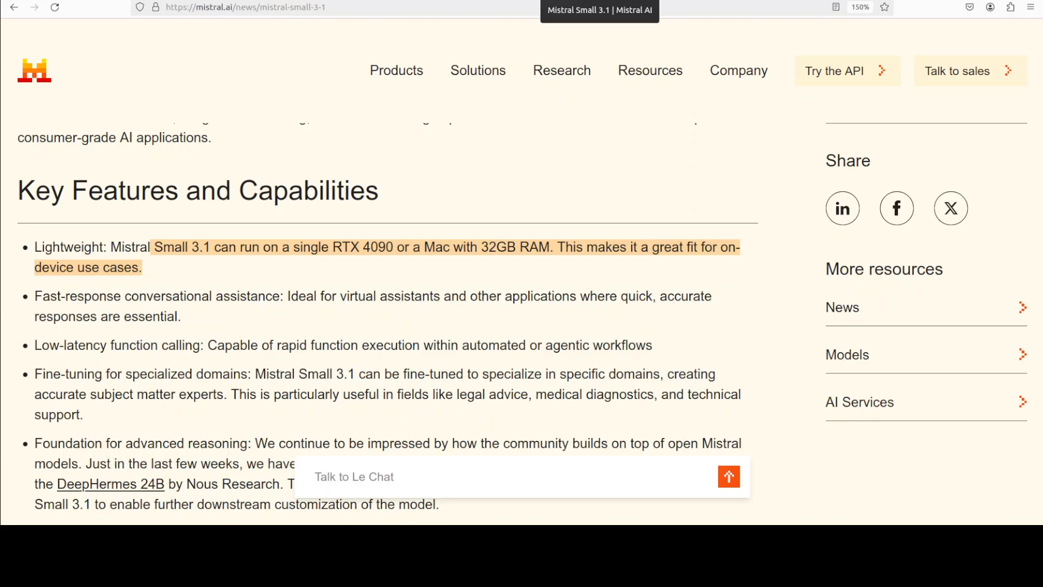
{"action": "scroll", "scroll_direction": "down", "scroll_amount": 3}
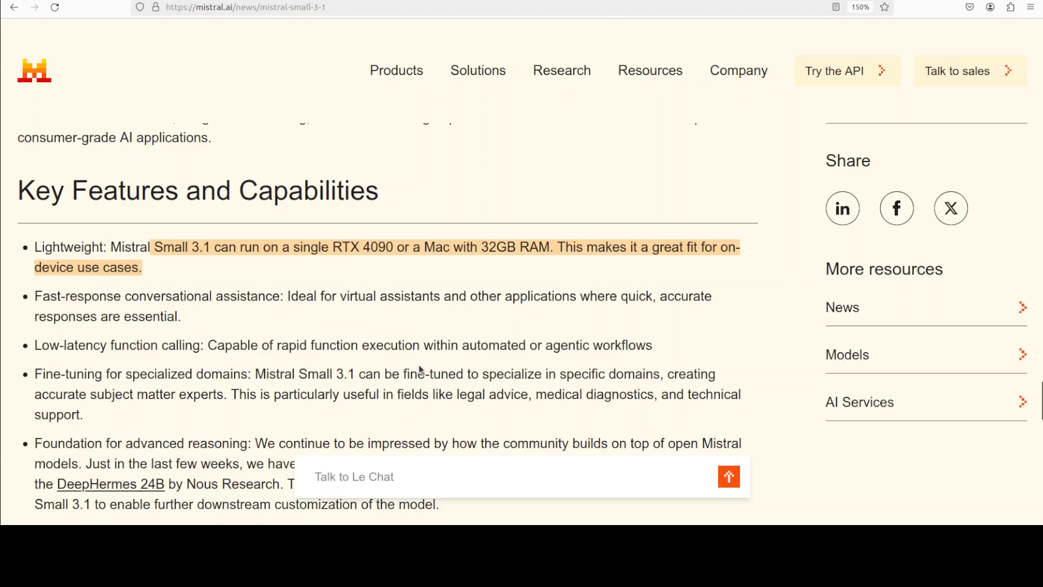
{"action": "mouse_move", "coordinate": [397, 347]}
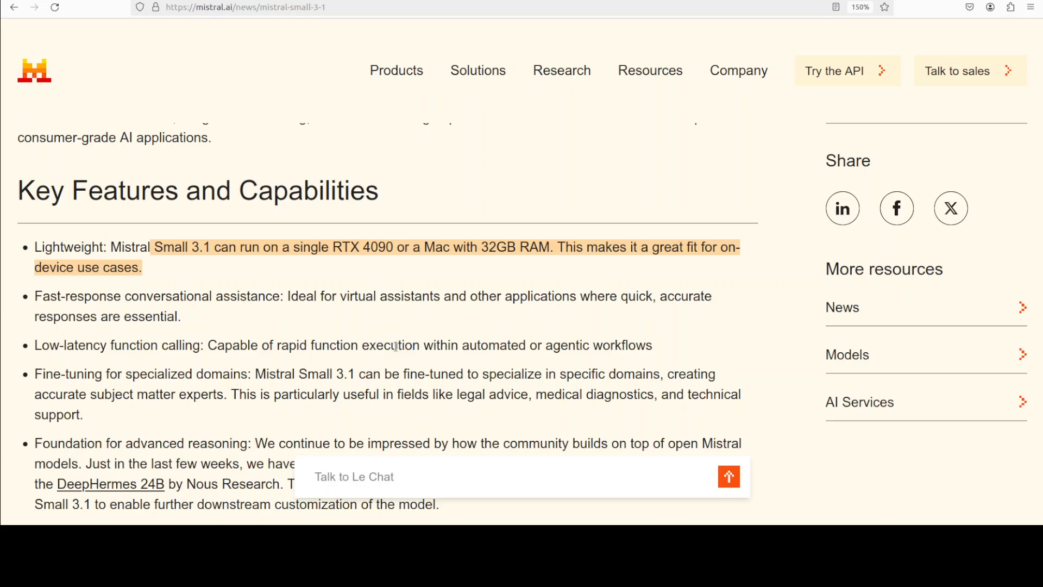
{"action": "mouse_move", "coordinate": [498, 350]}
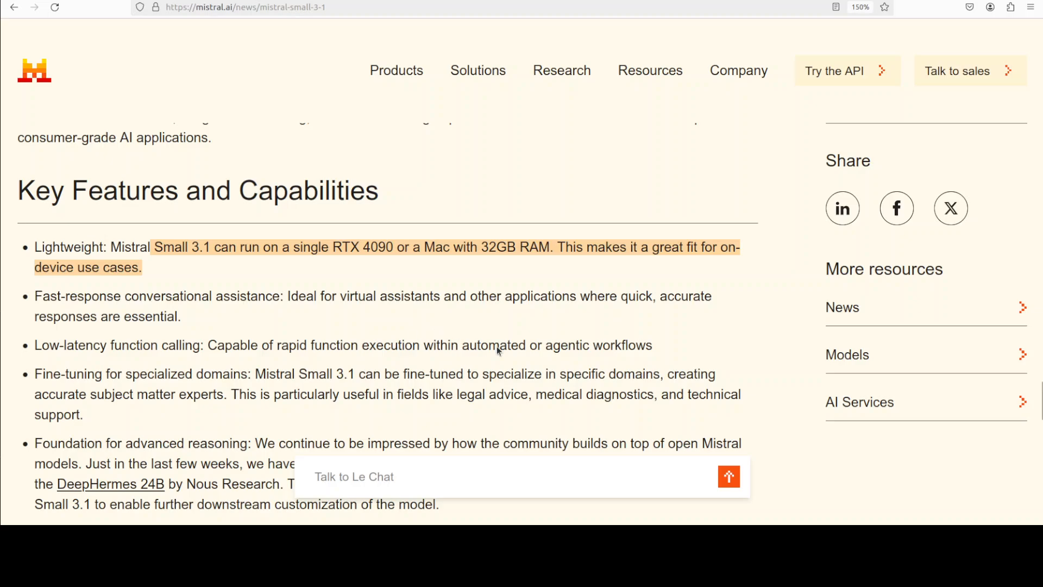
{"action": "mouse_move", "coordinate": [499, 352]}
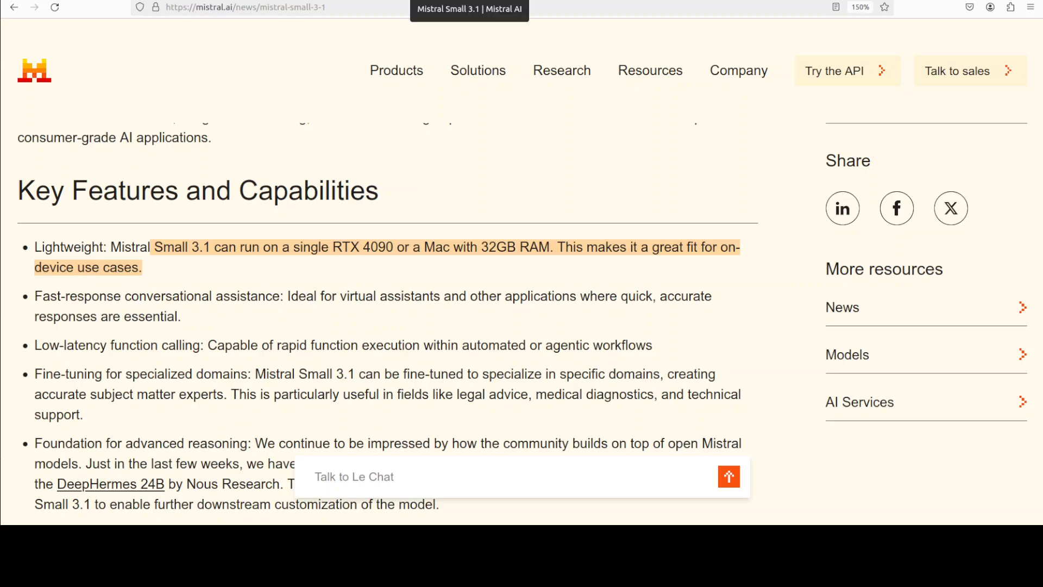
{"action": "scroll", "scroll_direction": "up", "scroll_amount": 3}
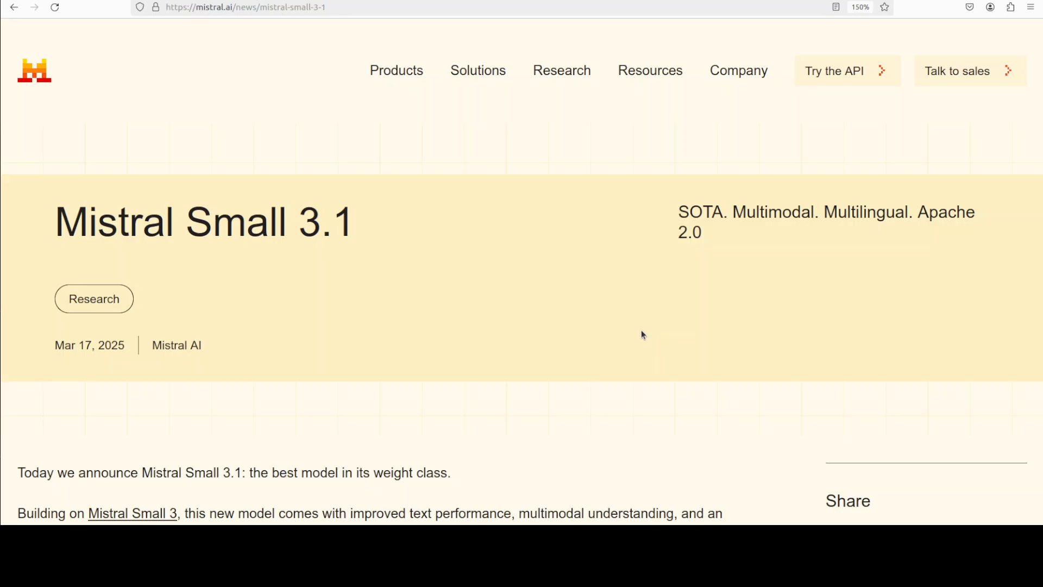
{"action": "mouse_move", "coordinate": [532, 272]}
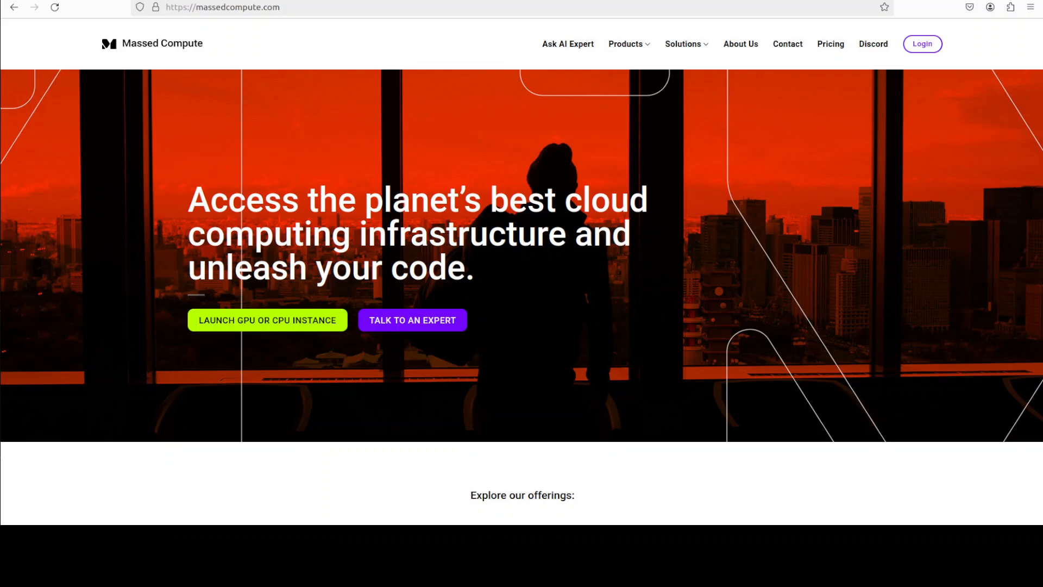
{"action": "mouse_move", "coordinate": [105, 53]}
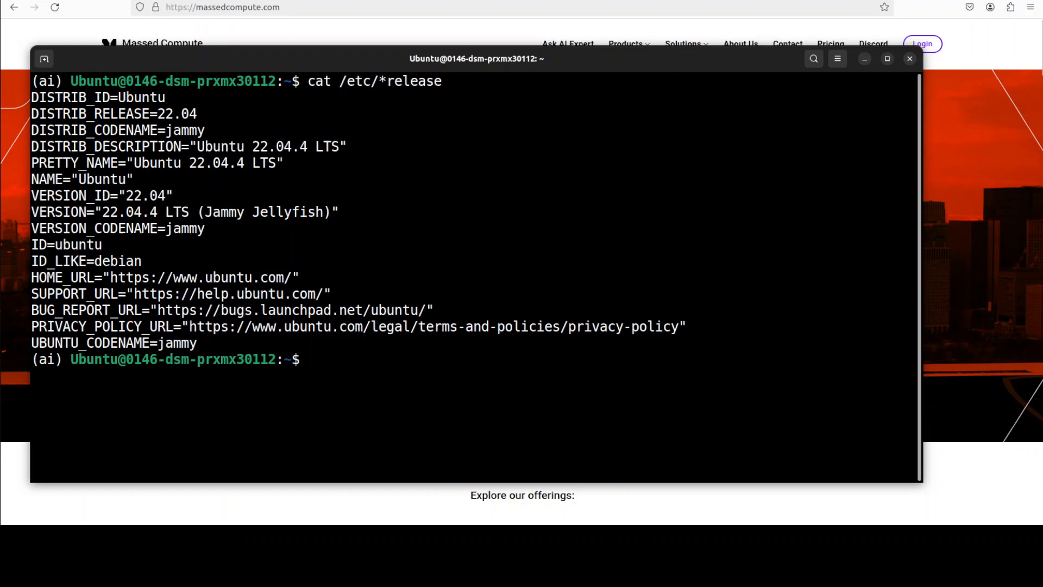
- Check the H100's 73766MiB of 81559MiB memory use, then return to the Massed Compute page
{"action": "type", "text": "clear"}
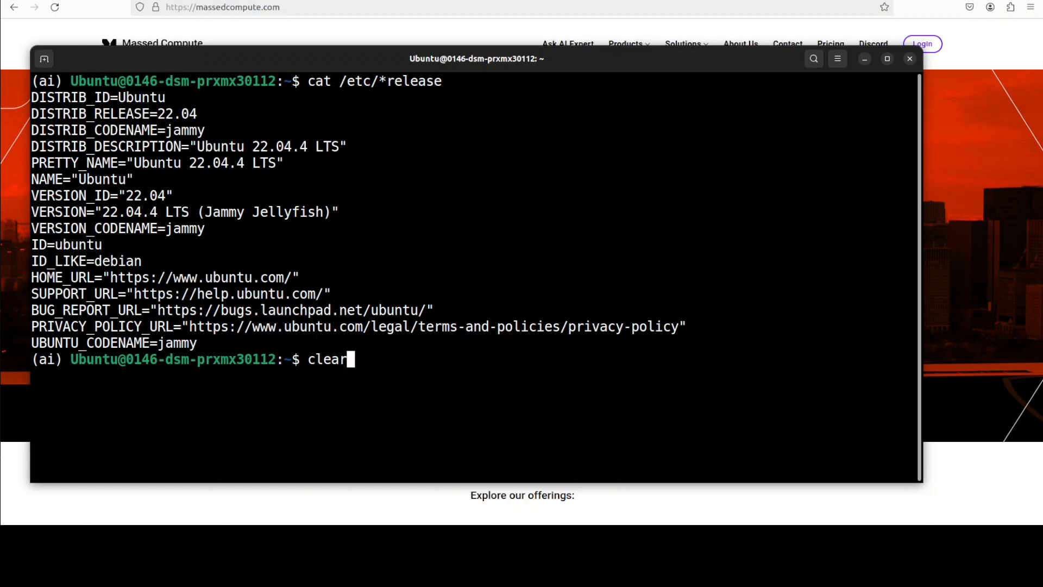
{"action": "type", "text": "nvidia-smi"}
{"action": "key", "text": "Return"}
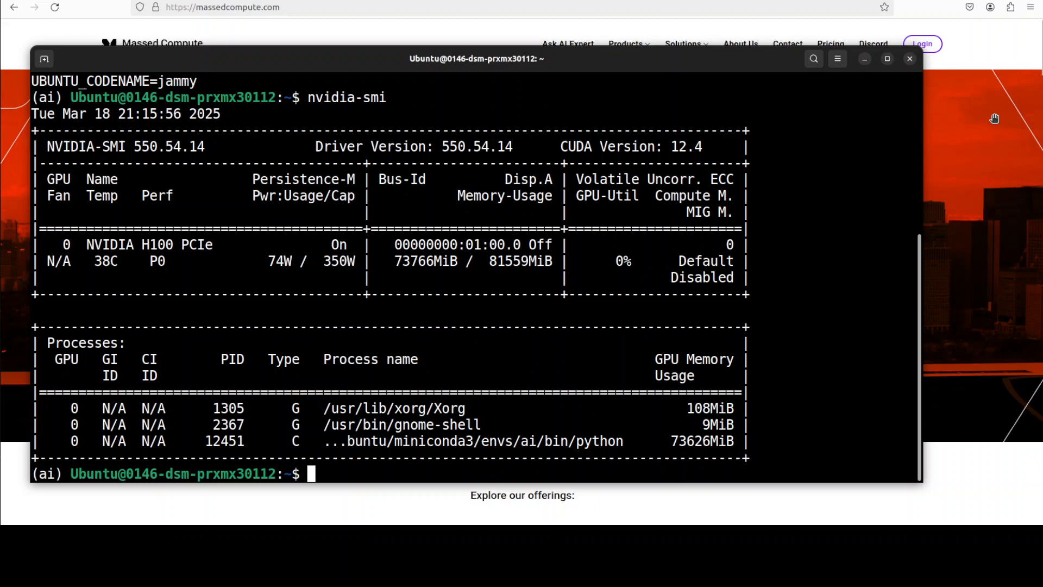
{"action": "left_click", "coordinate": [909, 59]}
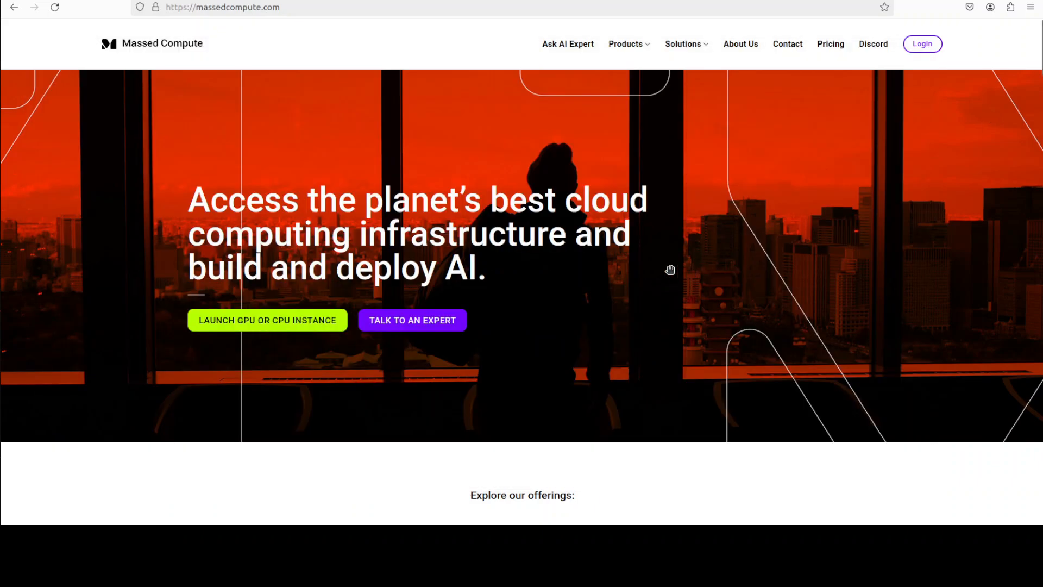
{"action": "mouse_move", "coordinate": [510, 311]}
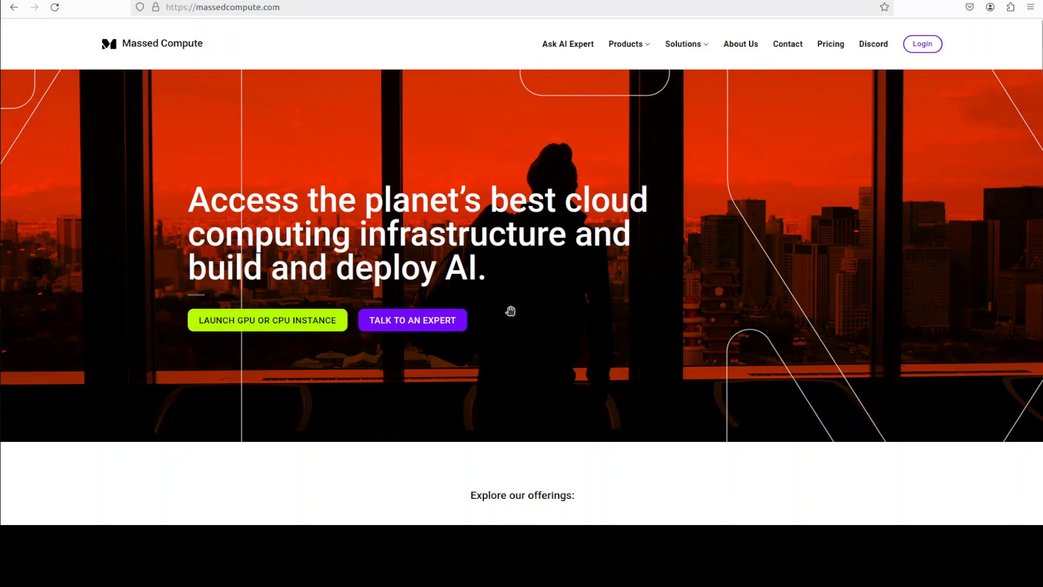
{"action": "mouse_move", "coordinate": [203, 194]}
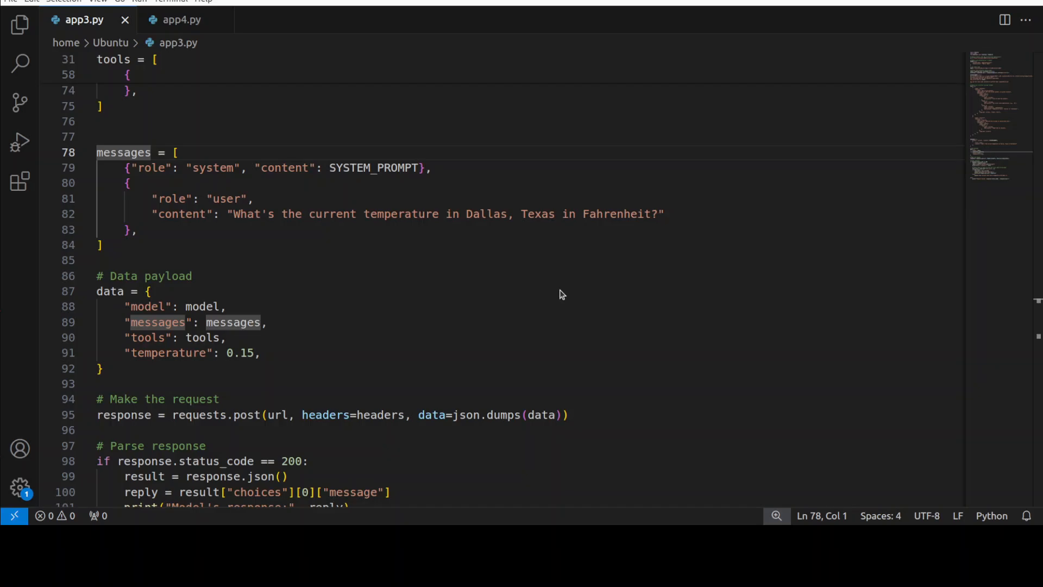
{"action": "scroll", "scroll_direction": "up", "scroll_amount": 3}
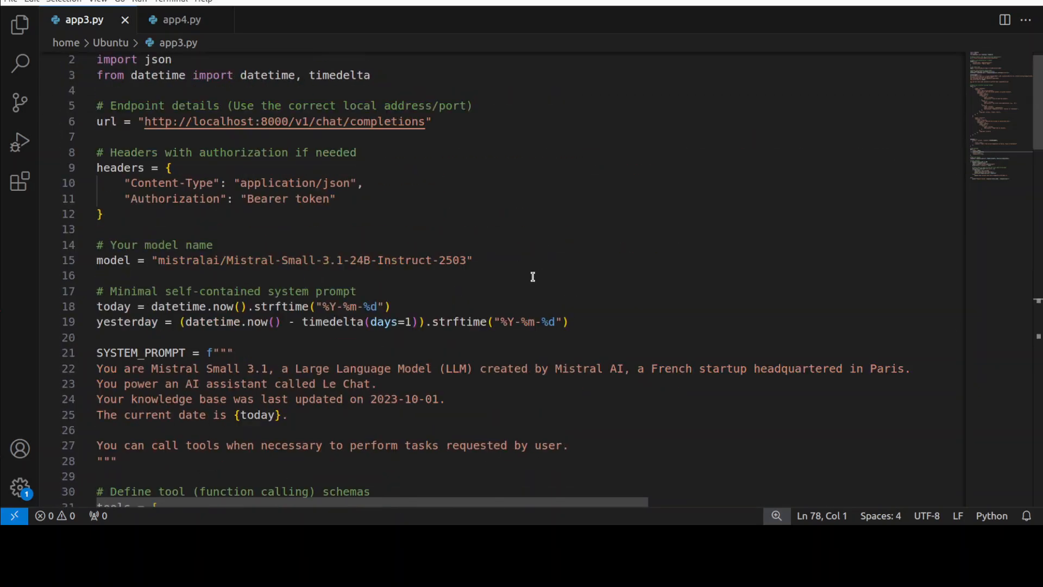
{"action": "scroll", "scroll_direction": "up", "scroll_amount": 3}
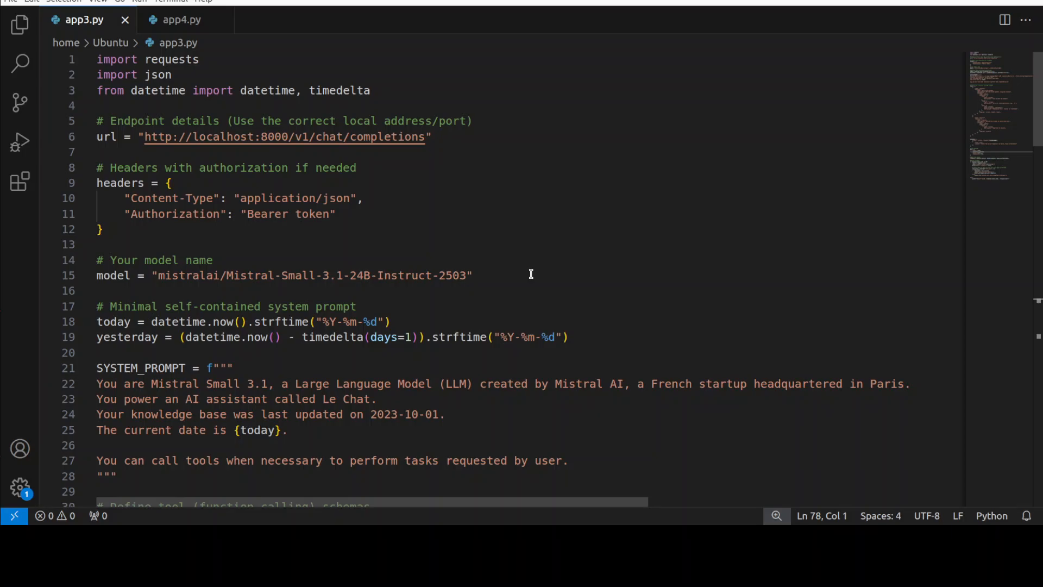
{"action": "mouse_move", "coordinate": [443, 240]}
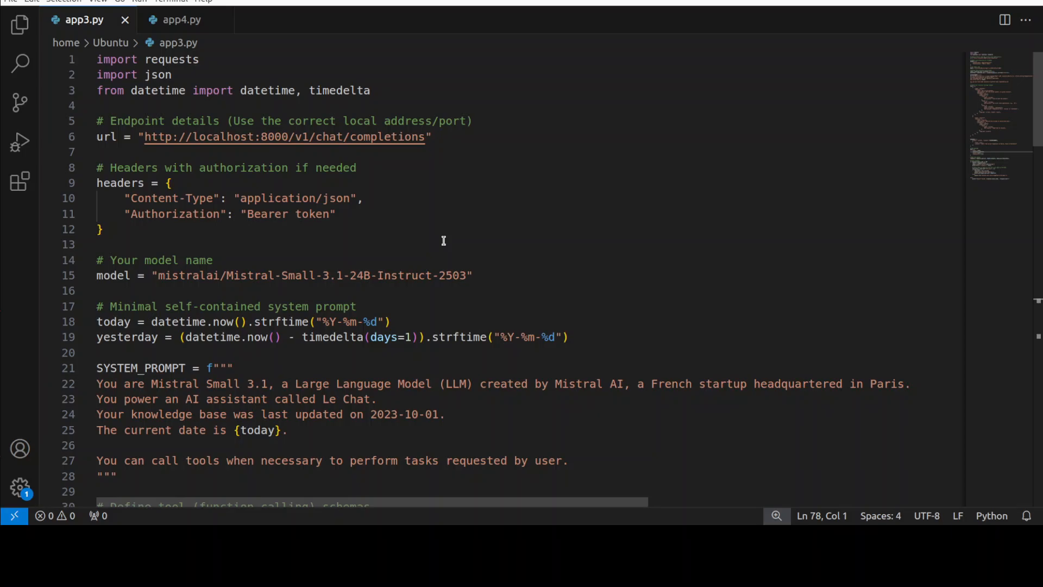
{"action": "mouse_move", "coordinate": [468, 154]}
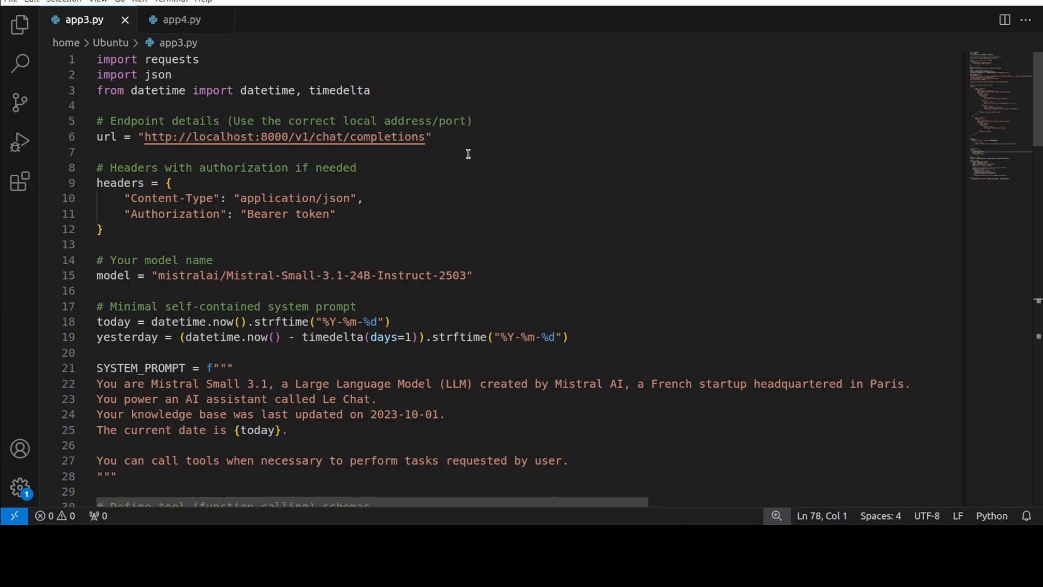
{"action": "mouse_move", "coordinate": [463, 150]}
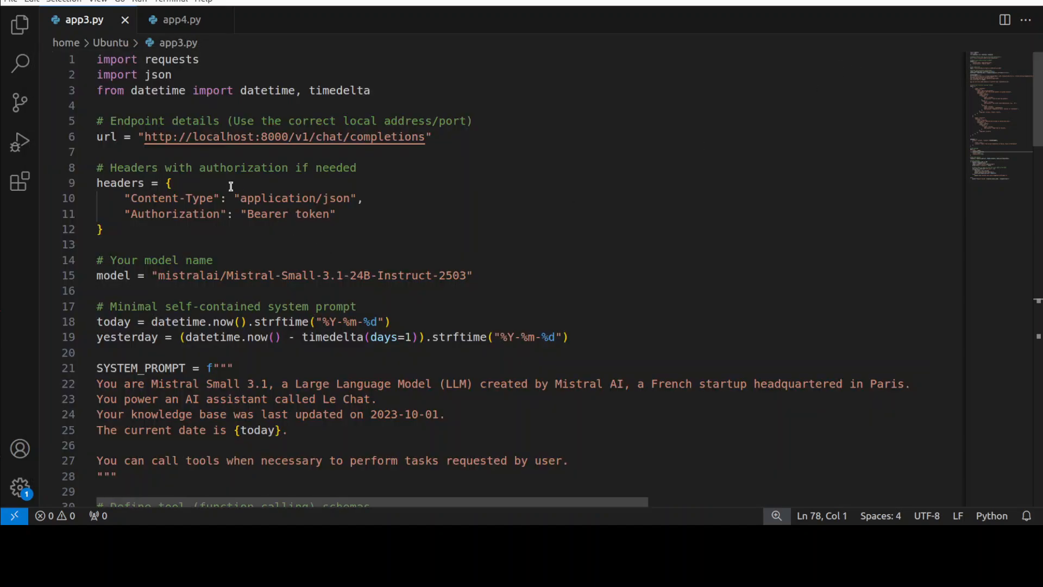
{"action": "mouse_move", "coordinate": [478, 283]}
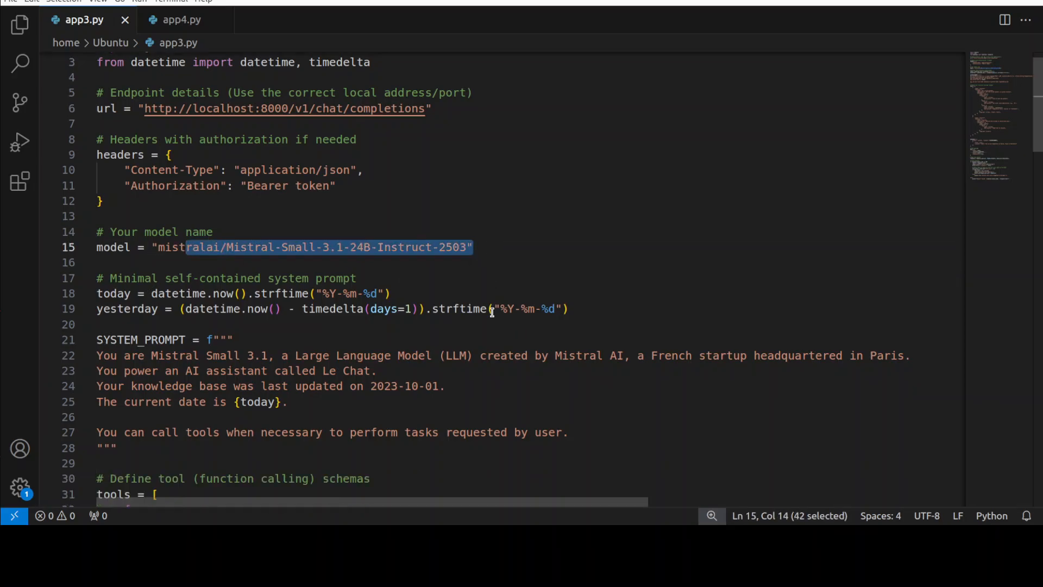
{"action": "scroll", "scroll_direction": "down", "scroll_amount": 3}
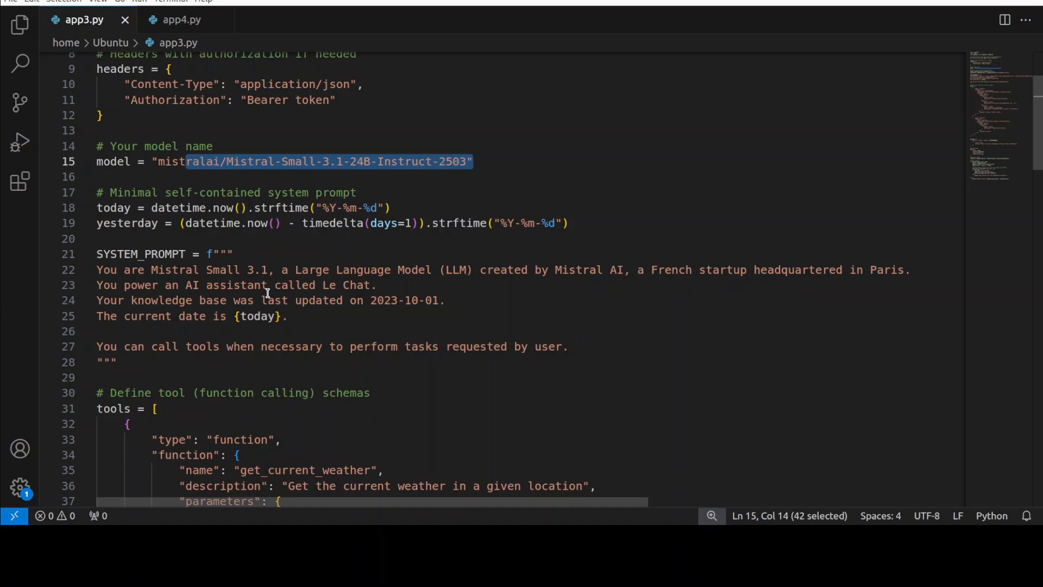
{"action": "scroll", "scroll_direction": "down", "scroll_amount": 3}
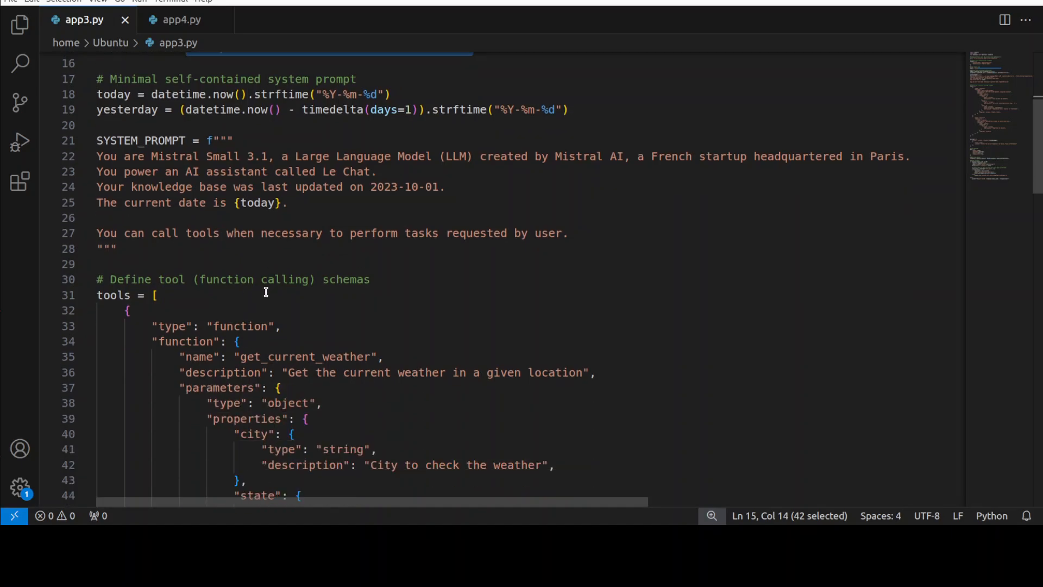
{"action": "scroll", "scroll_direction": "down", "scroll_amount": 3}
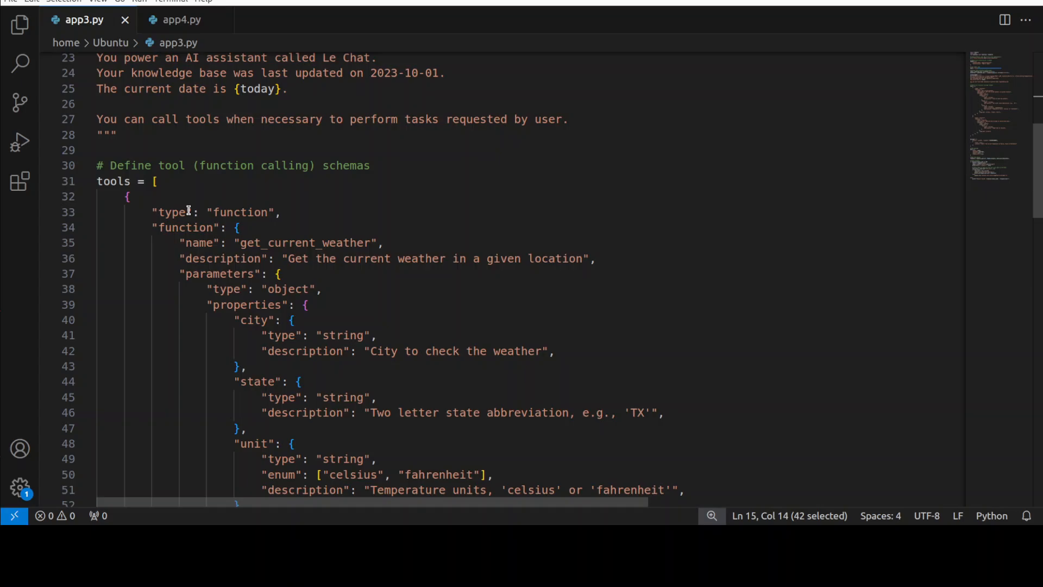
{"action": "mouse_move", "coordinate": [386, 278]}
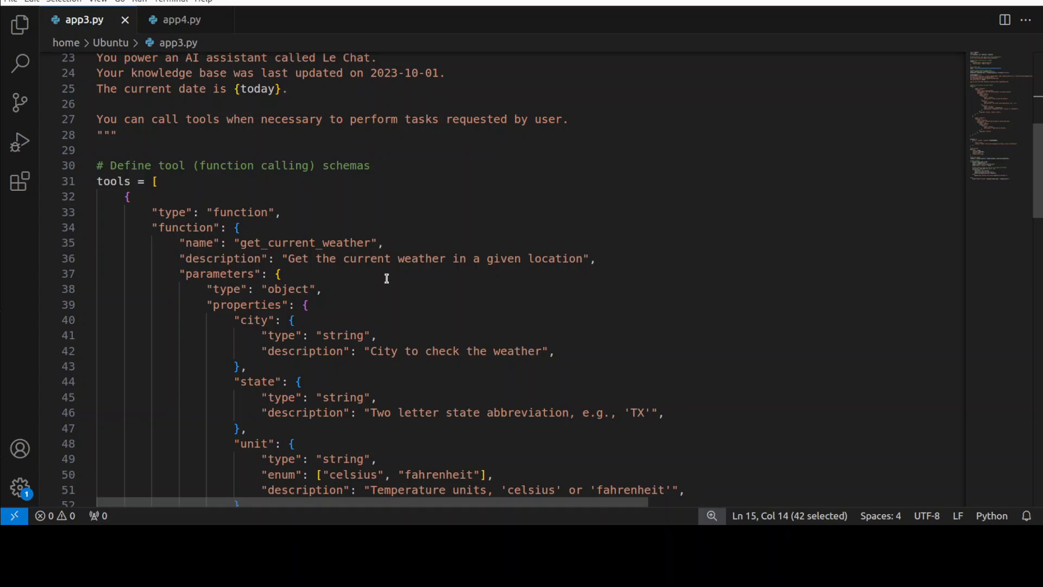
{"action": "scroll", "scroll_direction": "down", "scroll_amount": 3}
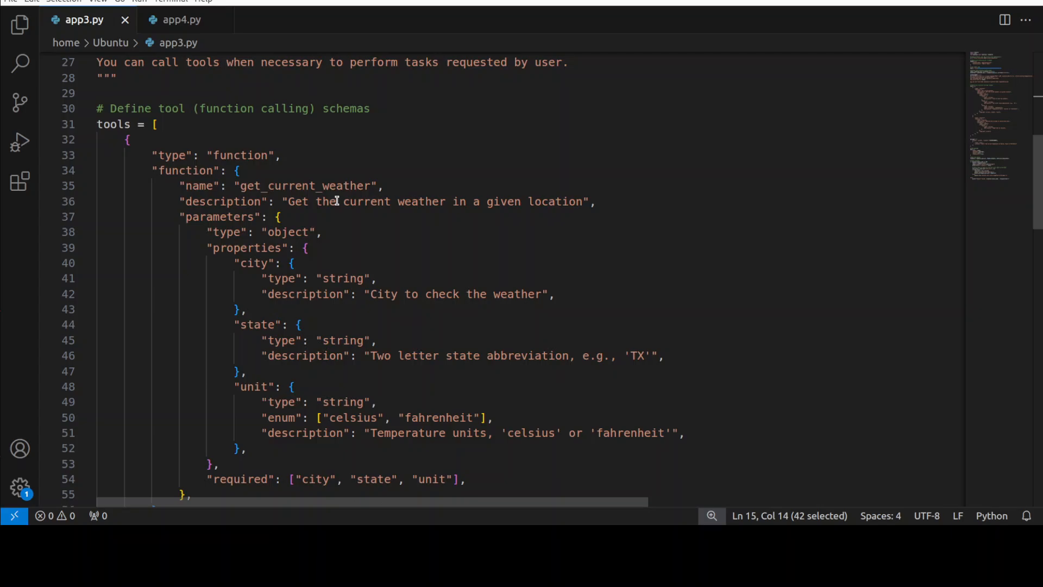
{"action": "mouse_move", "coordinate": [416, 222]}
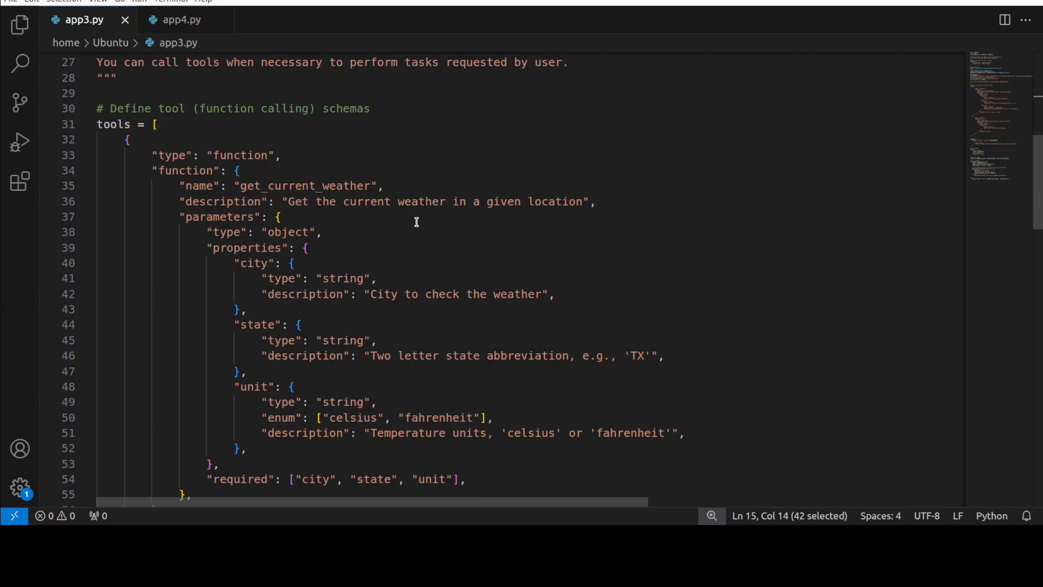
{"action": "scroll", "scroll_direction": "down", "scroll_amount": 3}
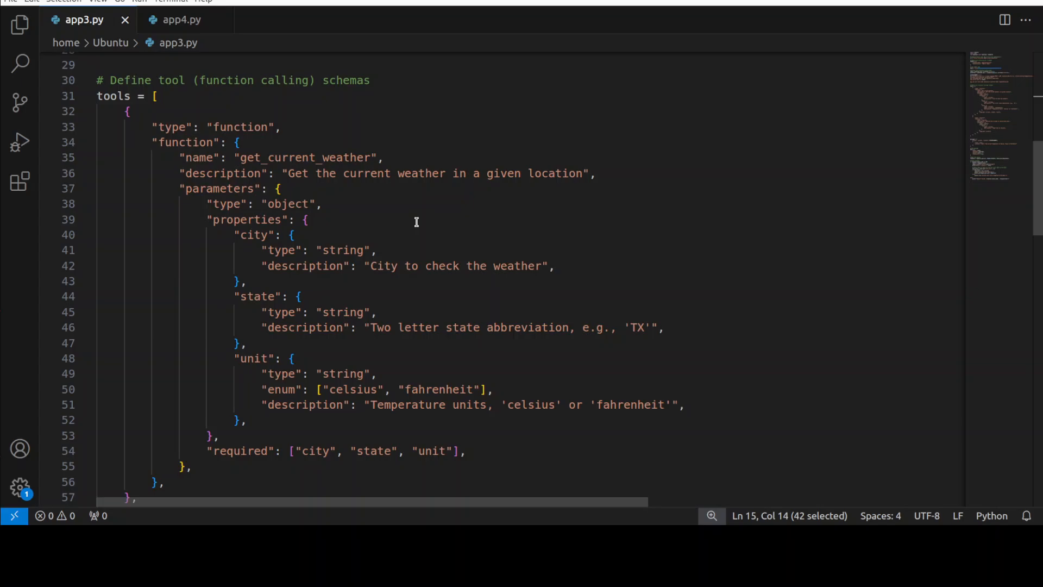
{"action": "mouse_move", "coordinate": [285, 193]}
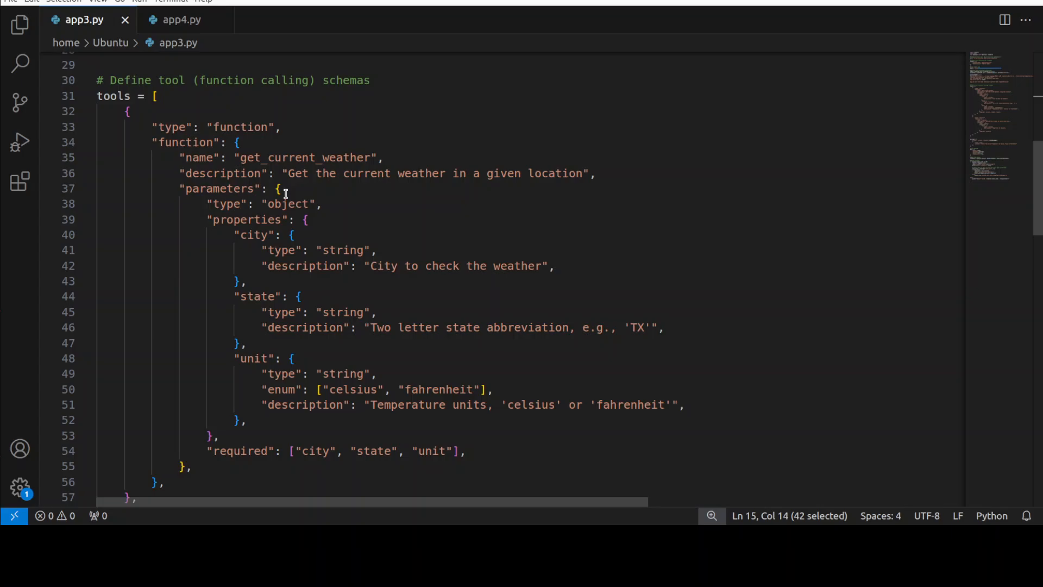
{"action": "mouse_move", "coordinate": [437, 220]}
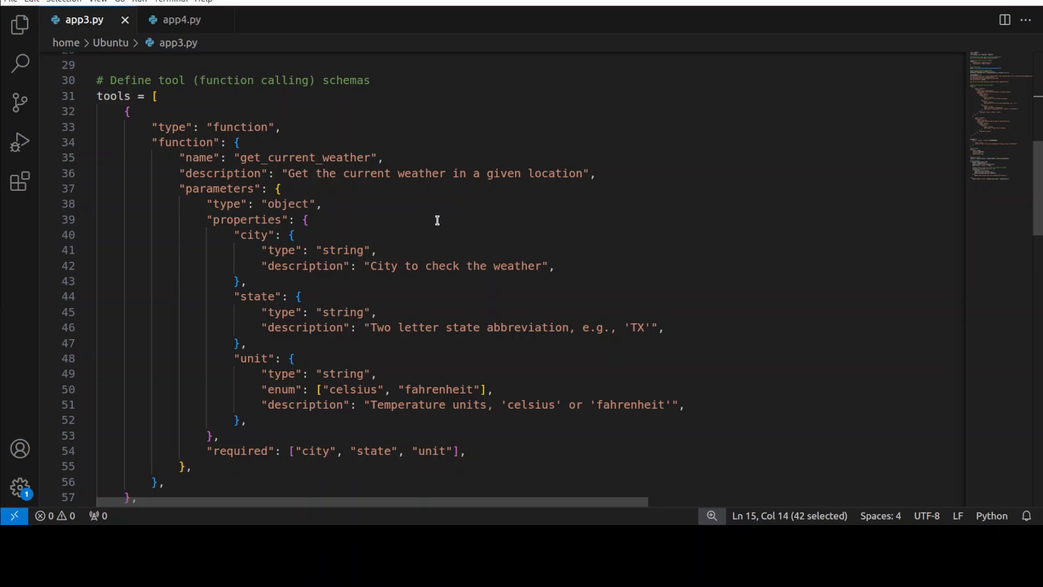
{"action": "scroll", "scroll_direction": "down", "scroll_amount": 3}
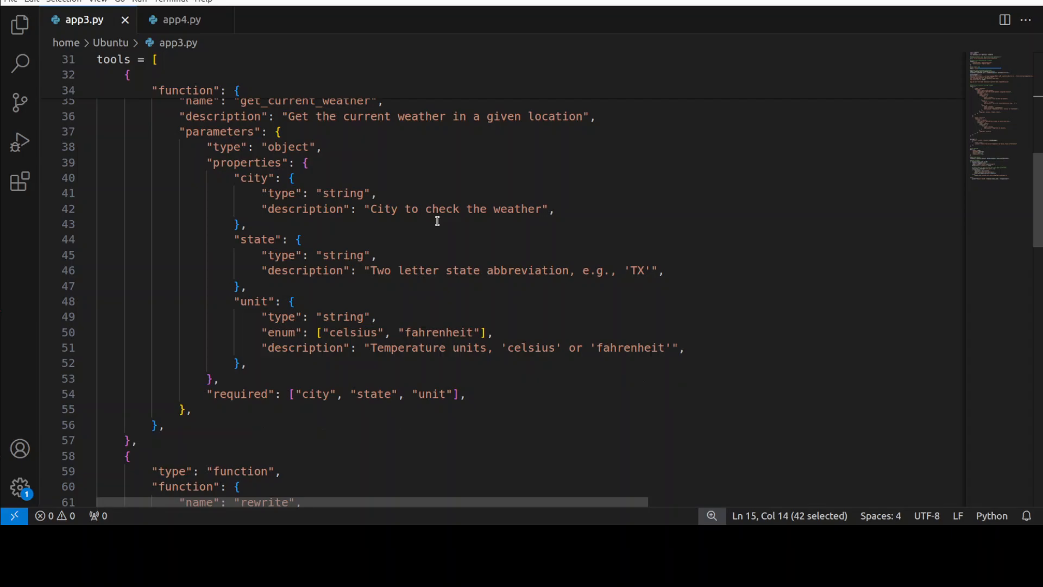
{"action": "scroll", "scroll_direction": "up", "scroll_amount": 3}
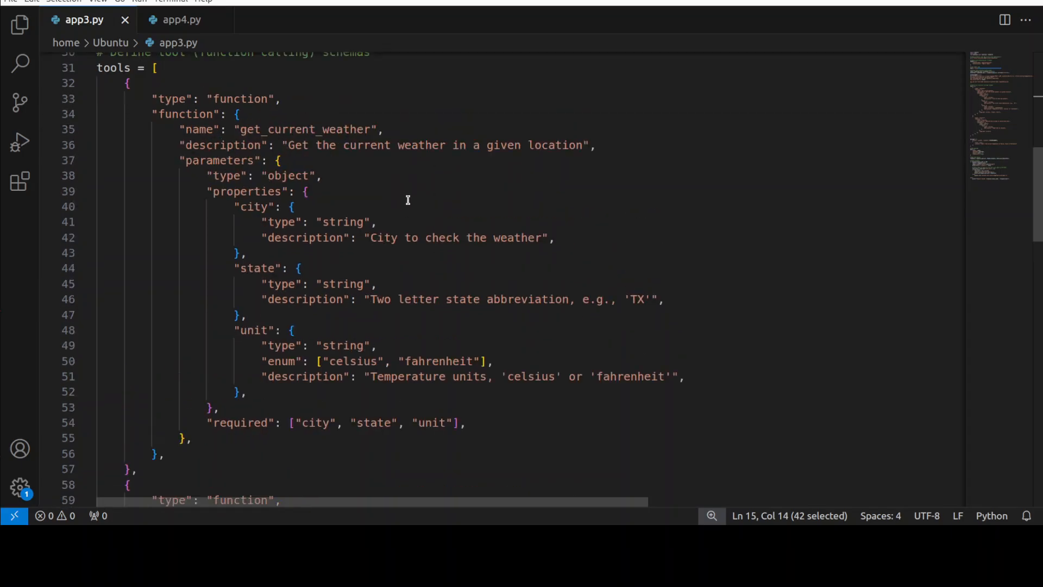
{"action": "scroll", "scroll_direction": "down", "scroll_amount": 3}
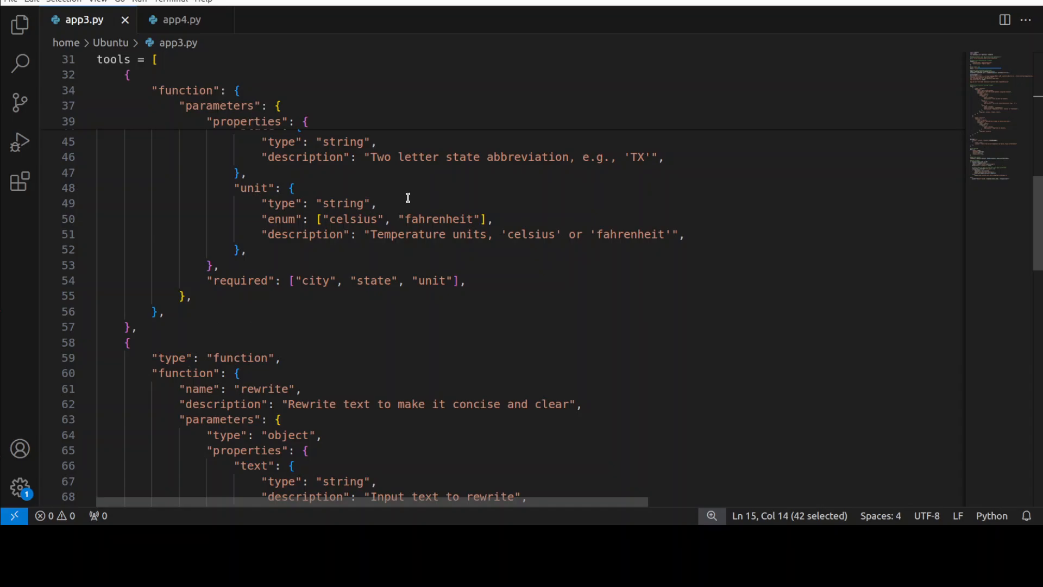
{"action": "scroll", "scroll_direction": "down", "scroll_amount": 3}
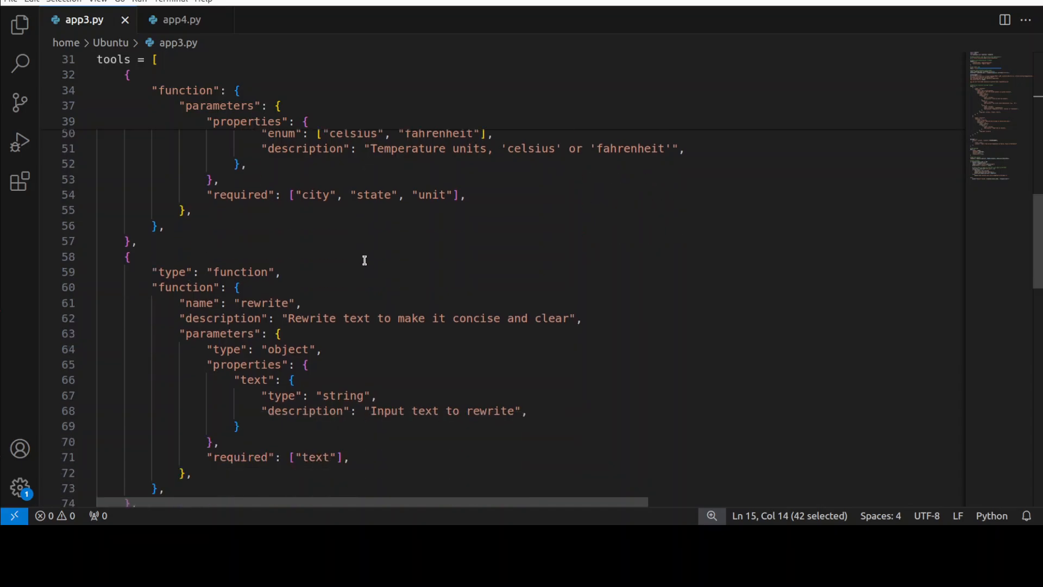
{"action": "scroll", "scroll_direction": "down", "scroll_amount": 3}
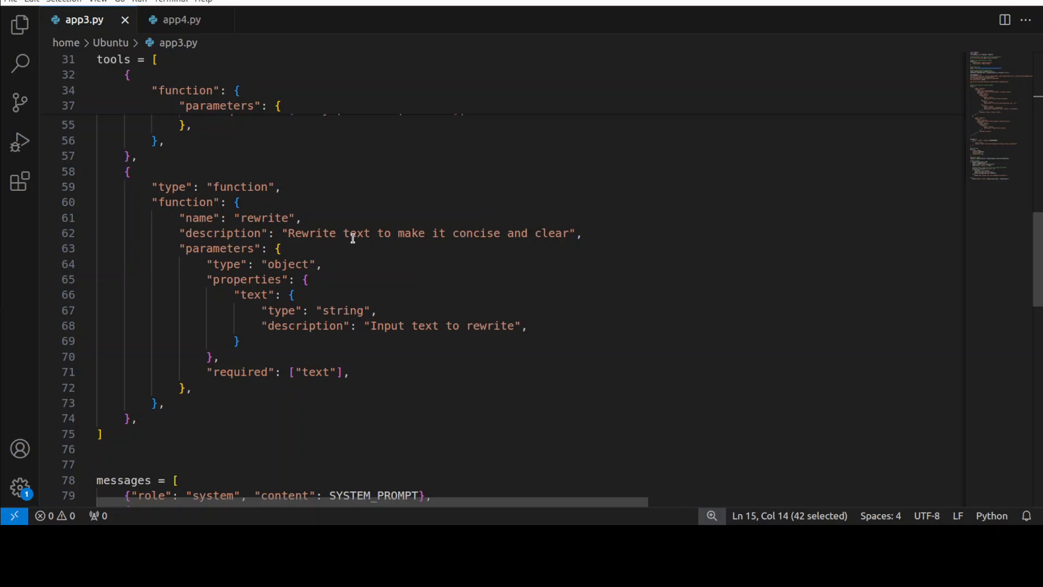
{"action": "scroll", "scroll_direction": "down", "scroll_amount": 3}
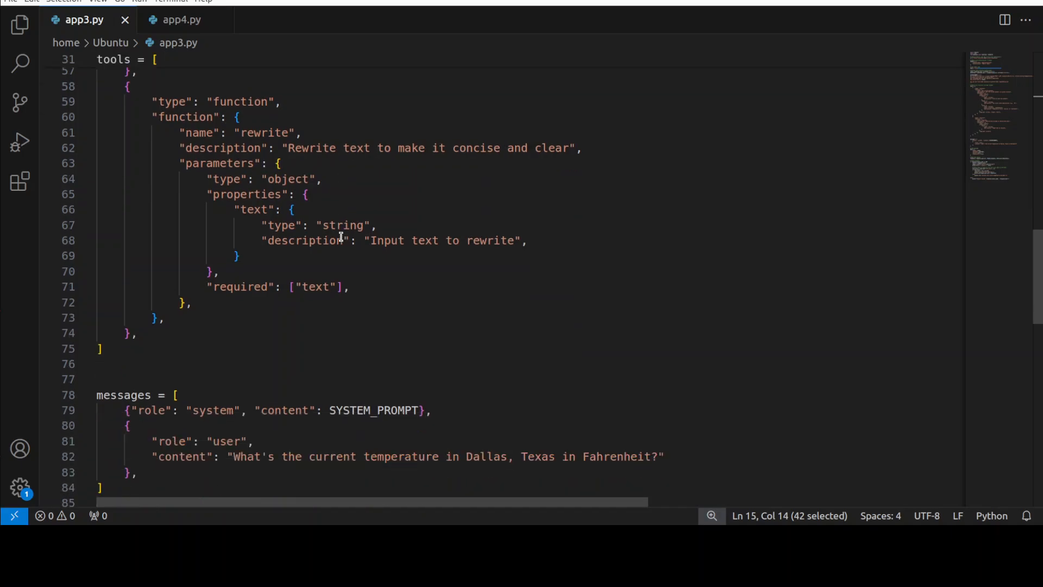
{"action": "scroll", "scroll_direction": "down", "scroll_amount": 3}
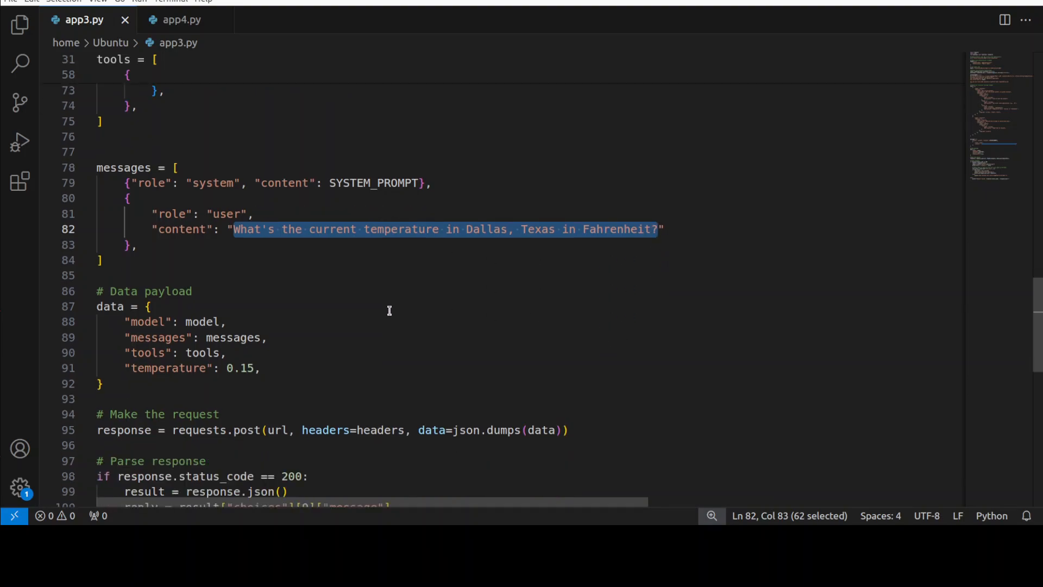
{"action": "scroll", "scroll_direction": "down", "scroll_amount": 3}
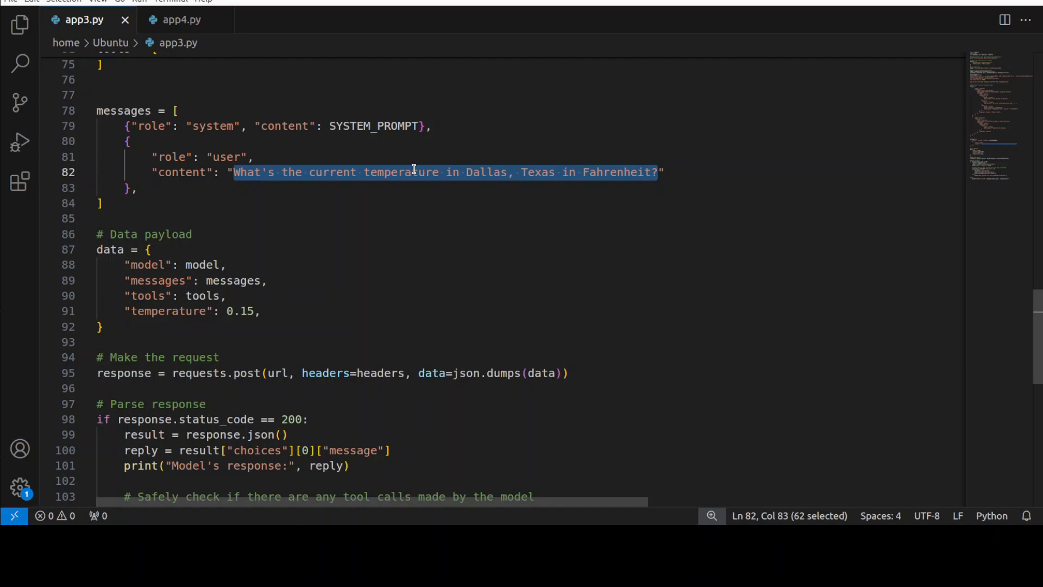
{"action": "scroll", "scroll_direction": "down", "scroll_amount": 3}
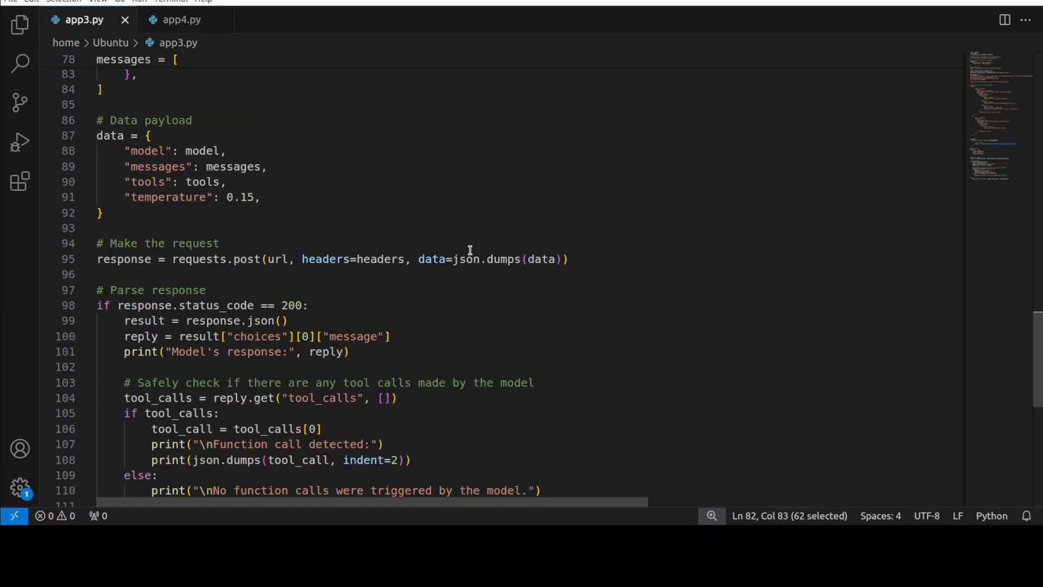
{"action": "scroll", "scroll_direction": "down", "scroll_amount": 3}
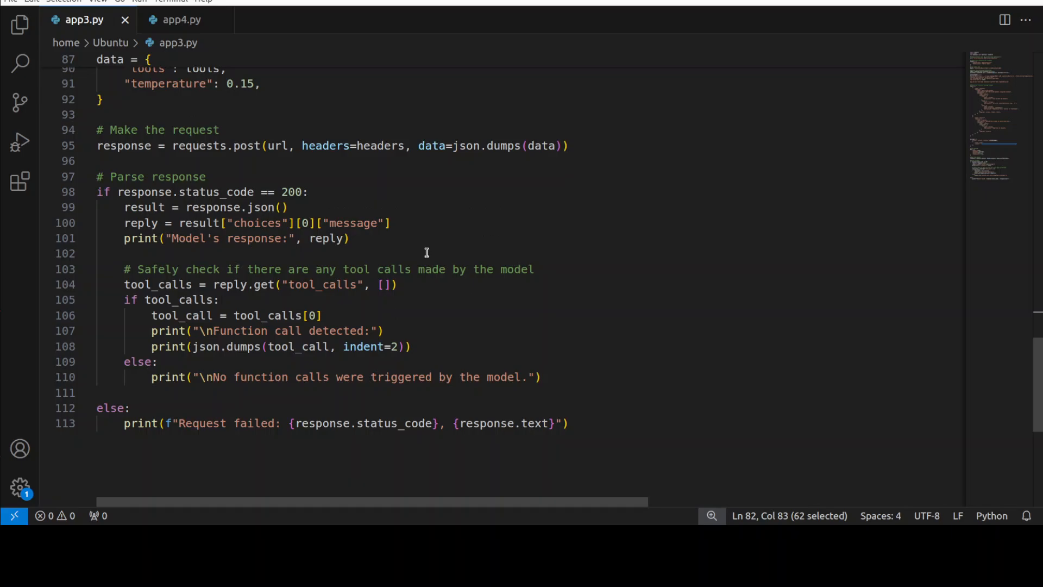
{"action": "mouse_move", "coordinate": [443, 320]}
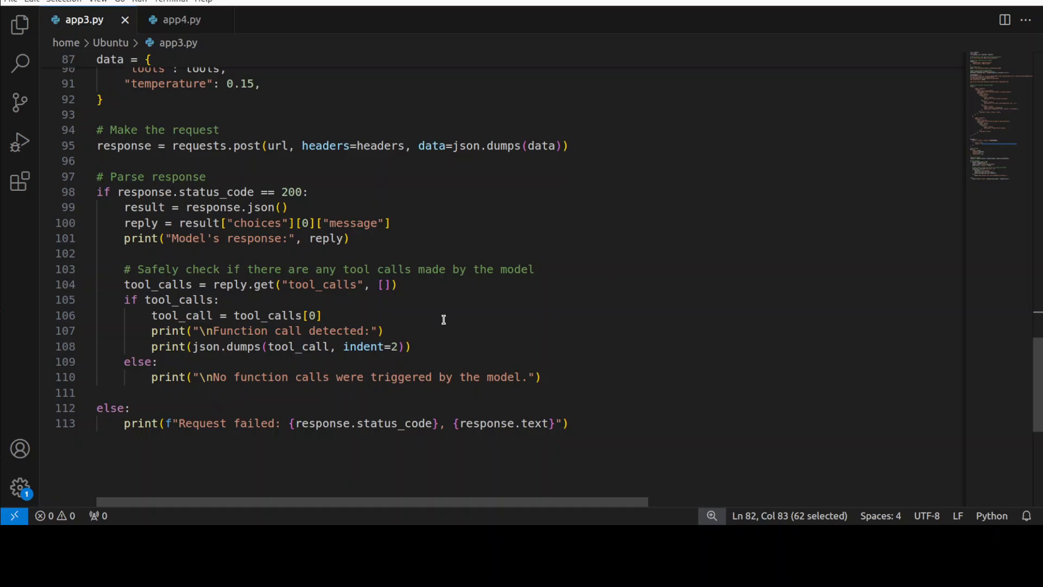
{"action": "mouse_move", "coordinate": [493, 321]}
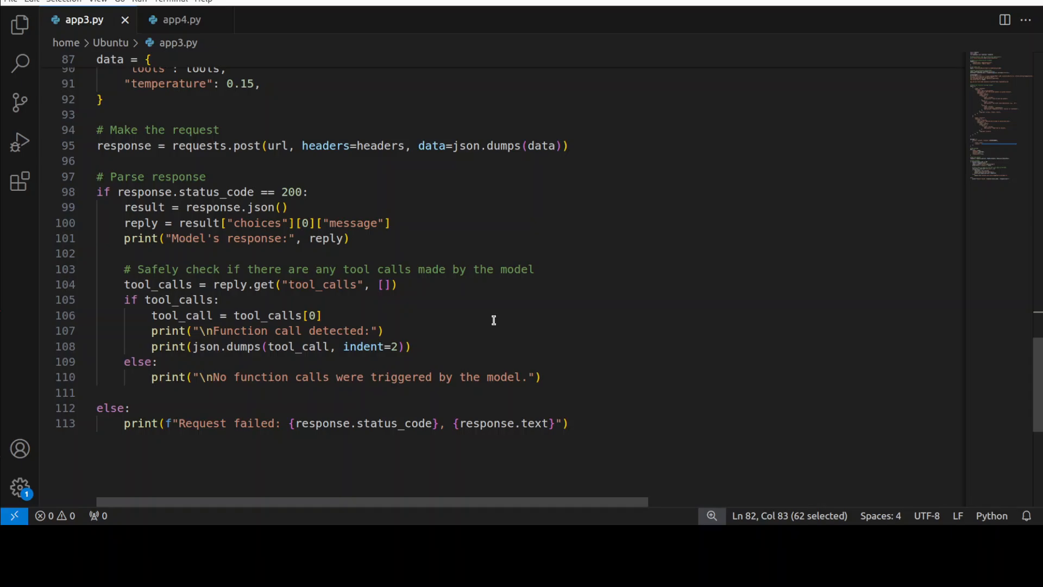
{"action": "mouse_move", "coordinate": [493, 321]}
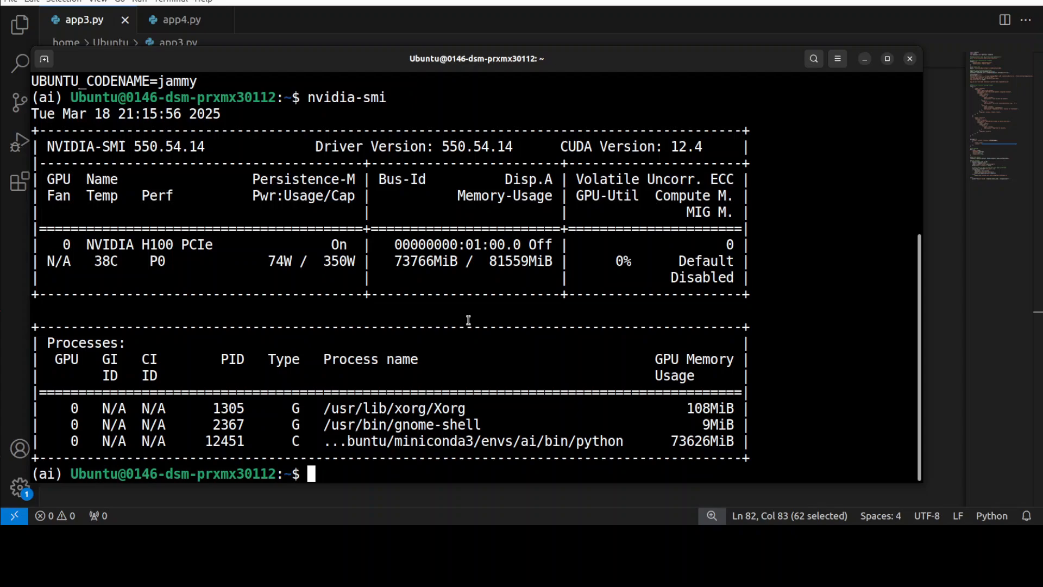
- Clear the terminal and run app3.py, detecting a get_current_weather call for Dallas, TX
{"action": "type", "text": "clear"}
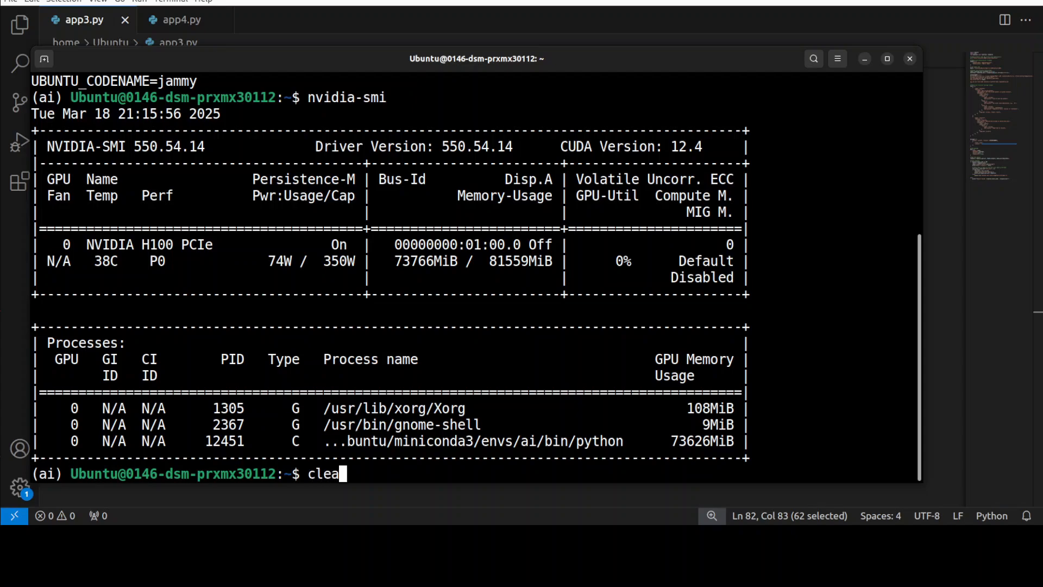
{"action": "key", "text": "Return"}
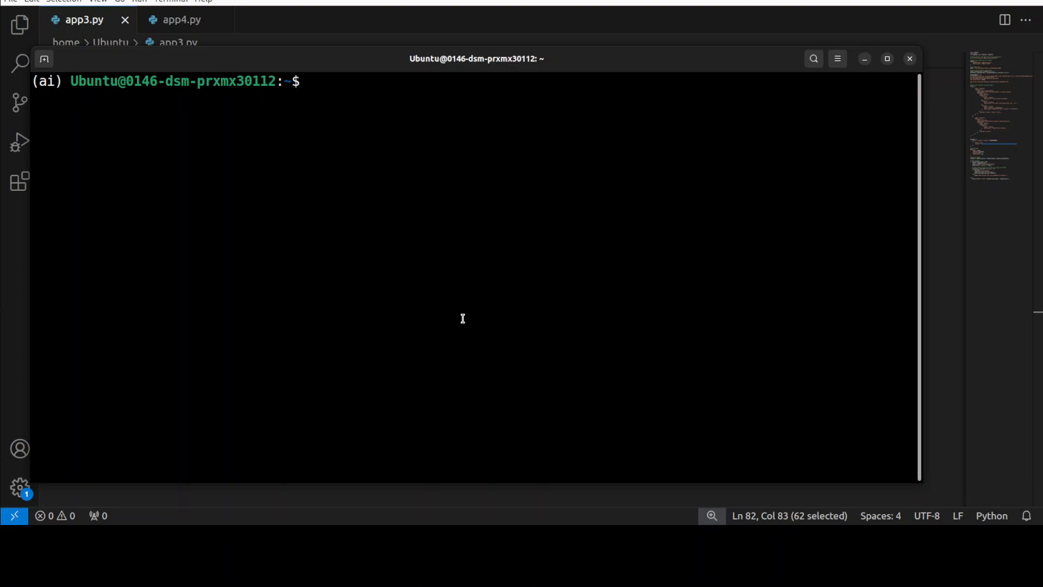
{"action": "type", "text": "python app3.py"}
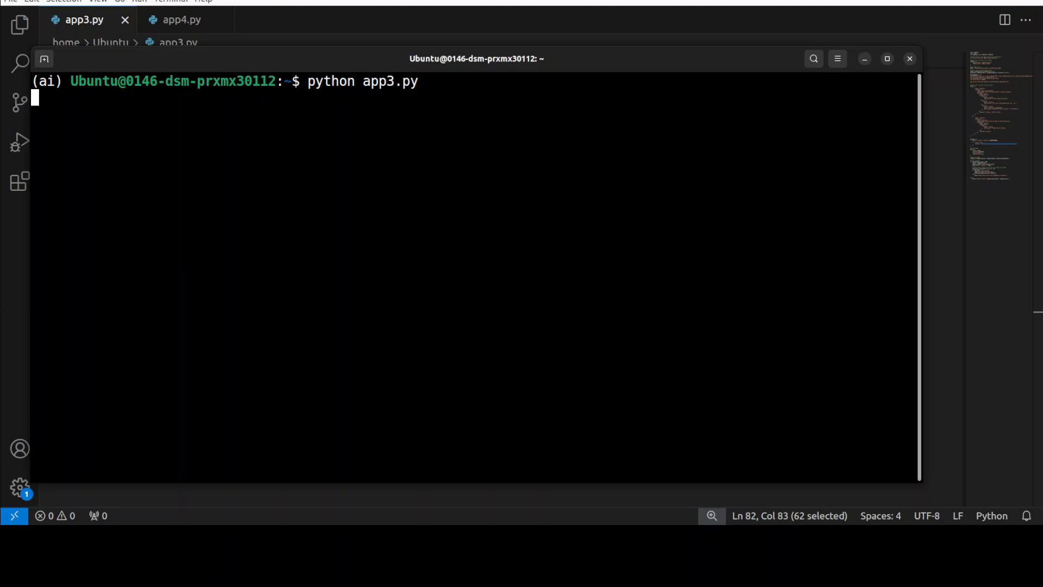
{"action": "key", "text": "Return"}
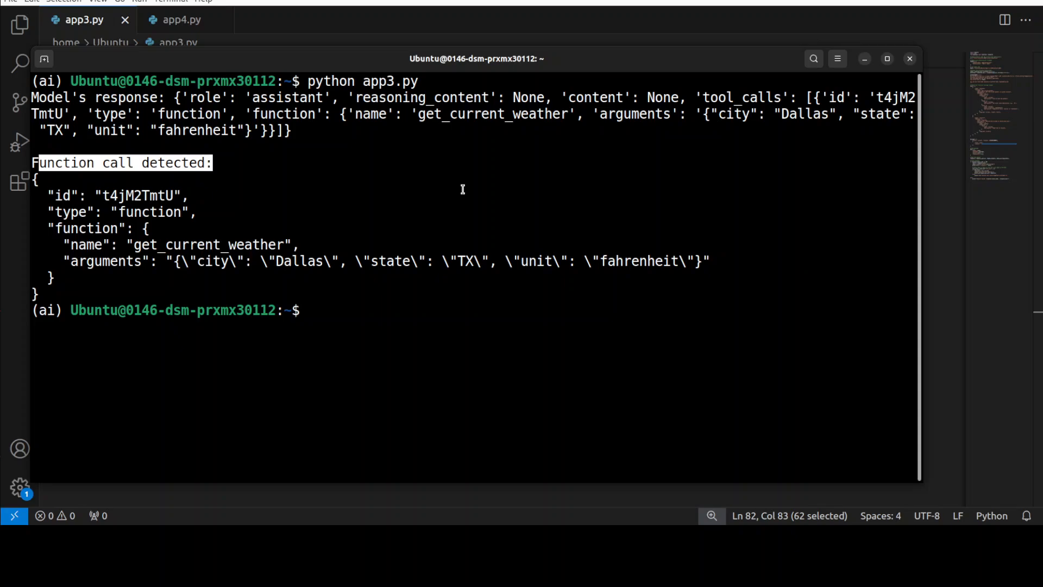
{"action": "mouse_move", "coordinate": [160, 245]}
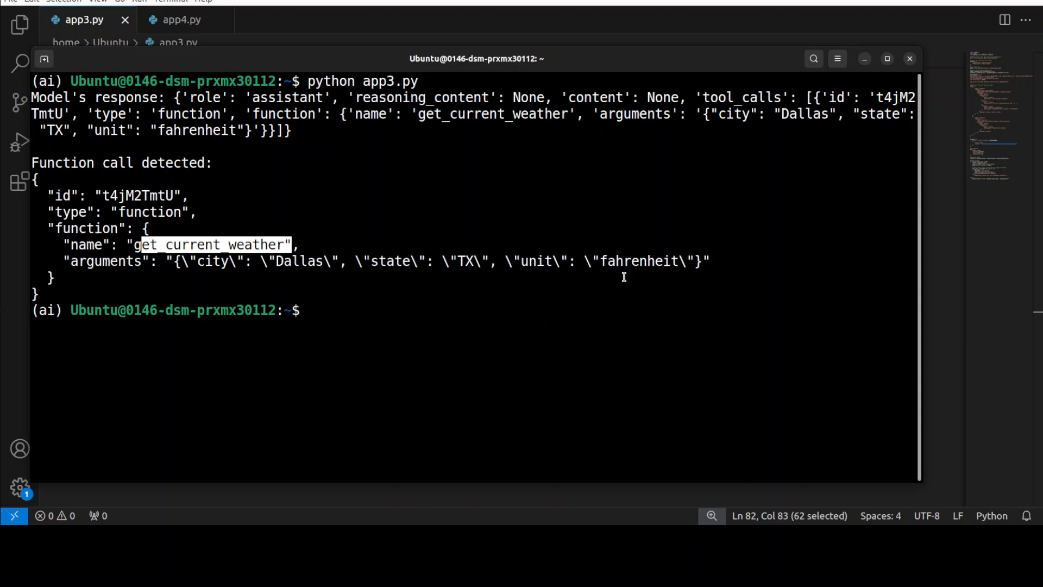
{"action": "mouse_move", "coordinate": [623, 269]}
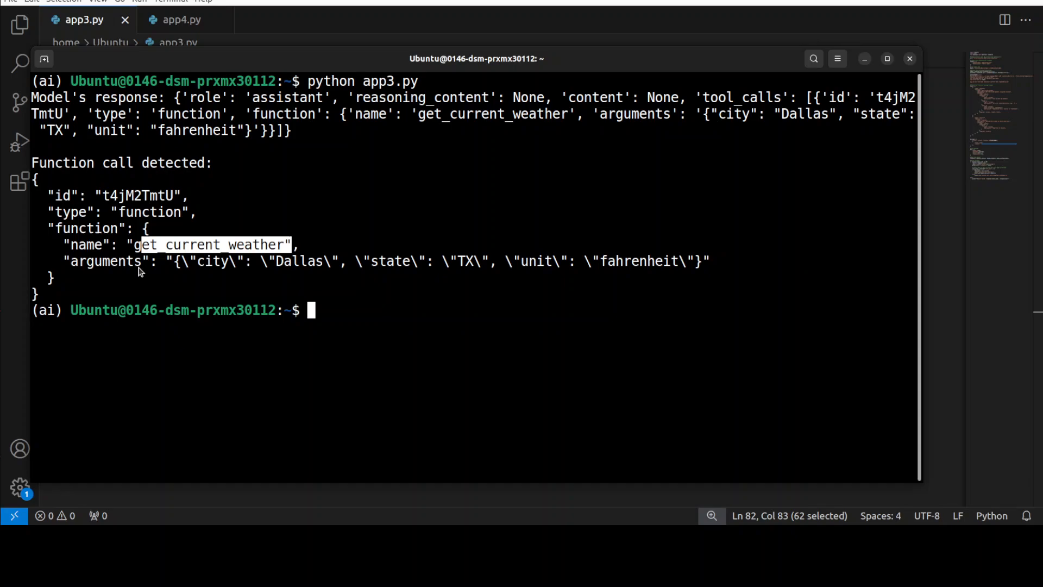
- Bring up VS Code and show app4.py's joke-fetching function-call code
{"action": "left_click", "coordinate": [83, 19]}
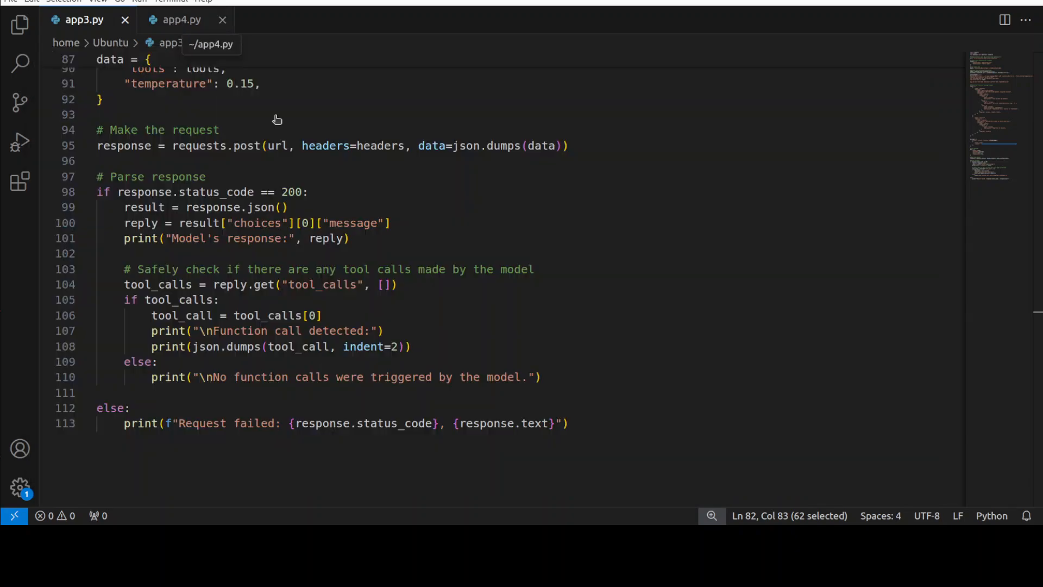
{"action": "left_click", "coordinate": [181, 20]}
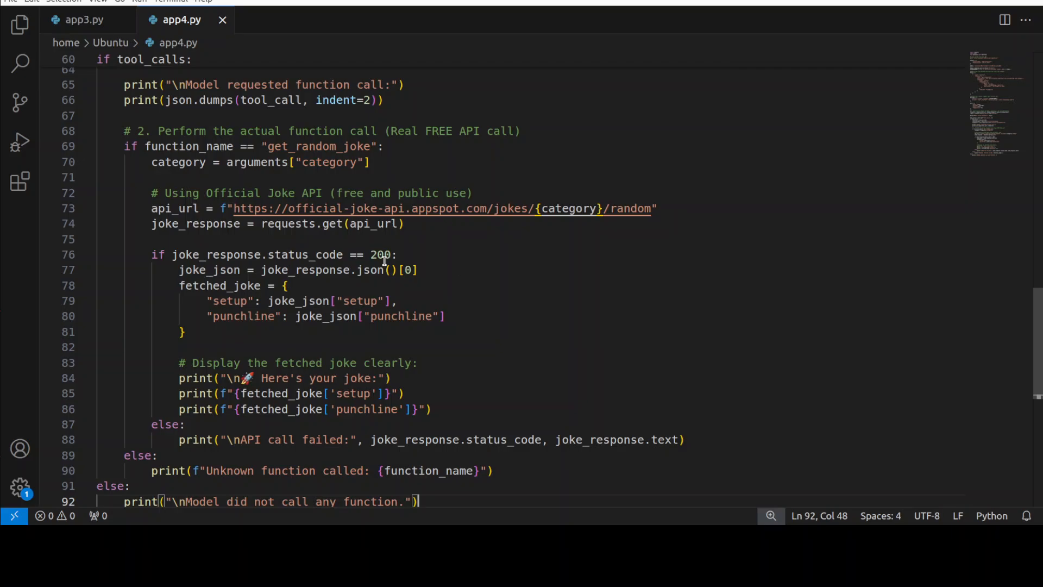
{"action": "scroll", "scroll_direction": "up", "scroll_amount": 3}
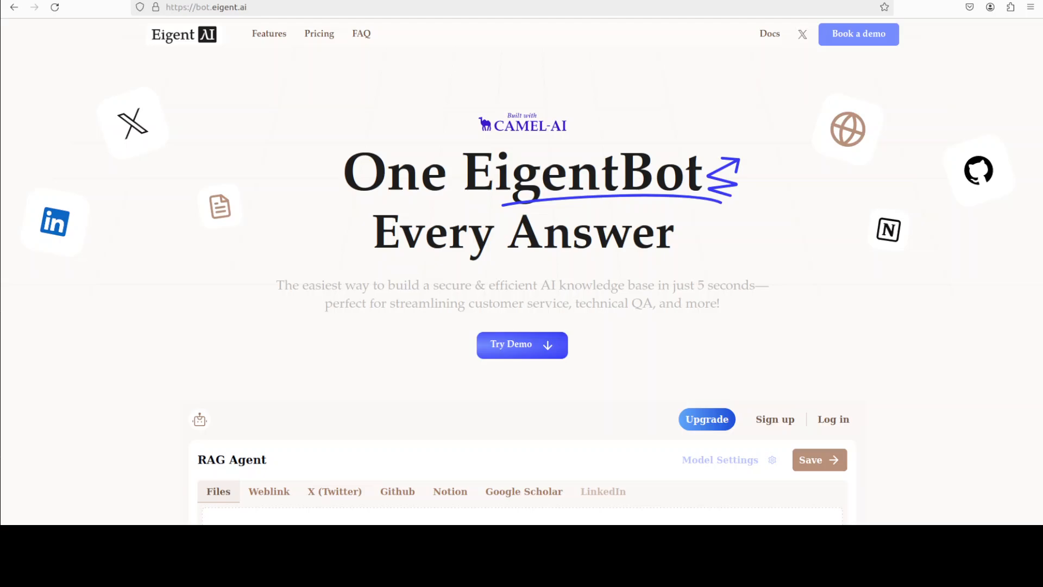
{"action": "mouse_move", "coordinate": [288, 153]}
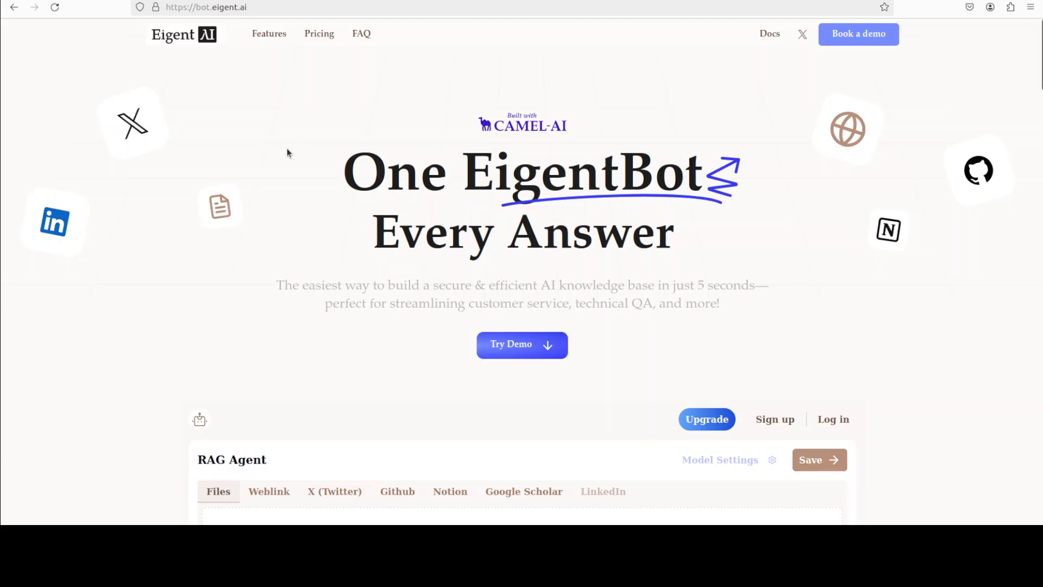
{"action": "mouse_move", "coordinate": [64, 53]}
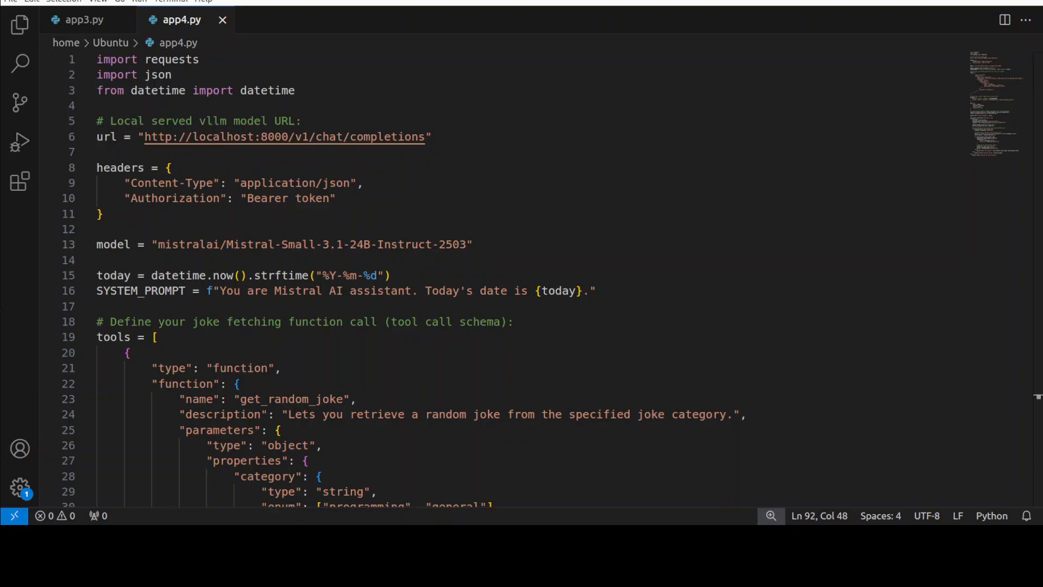
- Scroll app4.py through the get_random_joke schema, joke messages, payload and tool-call detection
{"action": "scroll", "scroll_direction": "down", "scroll_amount": 3}
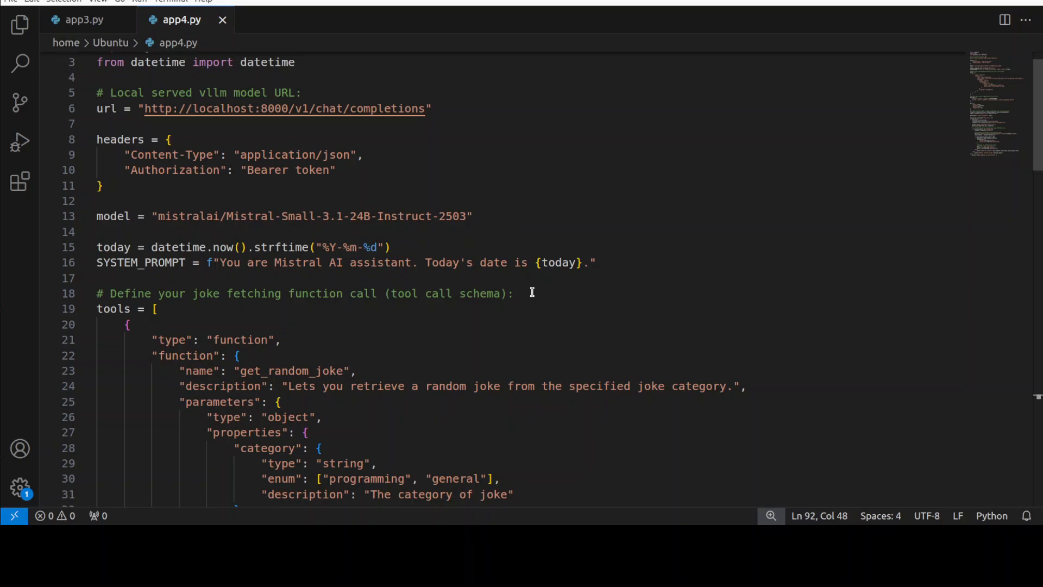
{"action": "scroll", "scroll_direction": "down", "scroll_amount": 3}
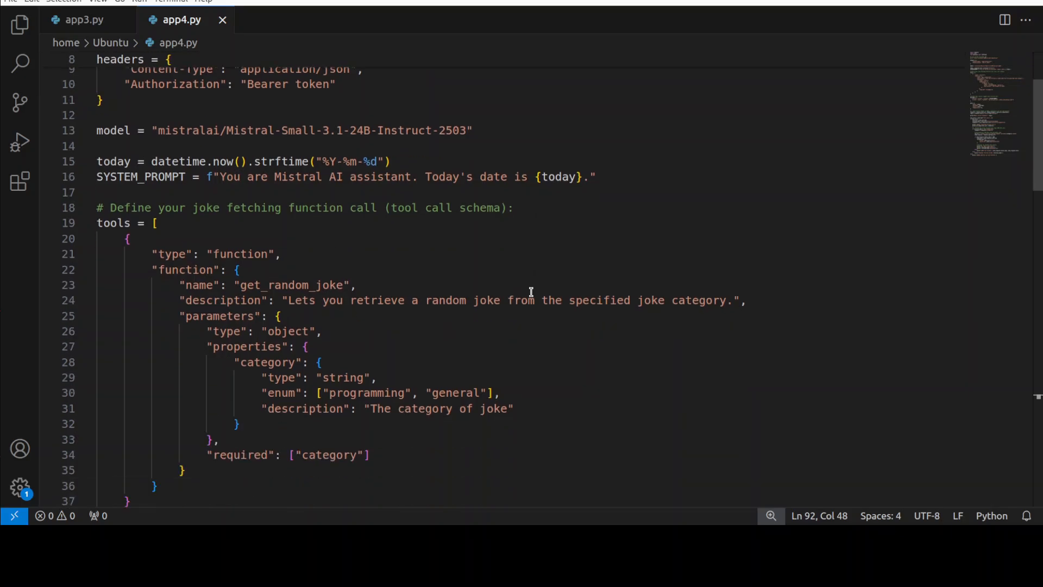
{"action": "scroll", "scroll_direction": "down", "scroll_amount": 3}
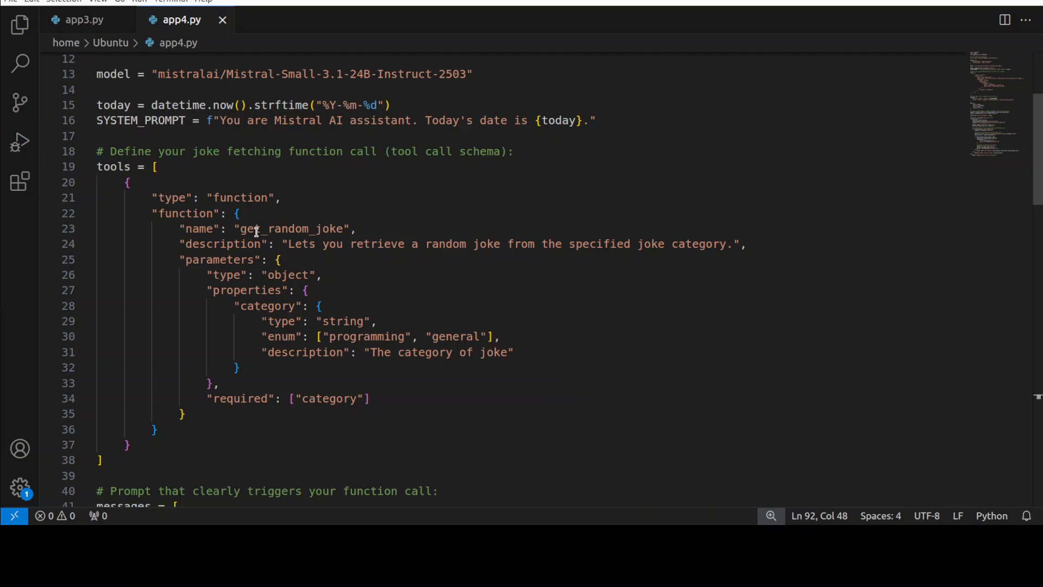
{"action": "mouse_move", "coordinate": [459, 237]}
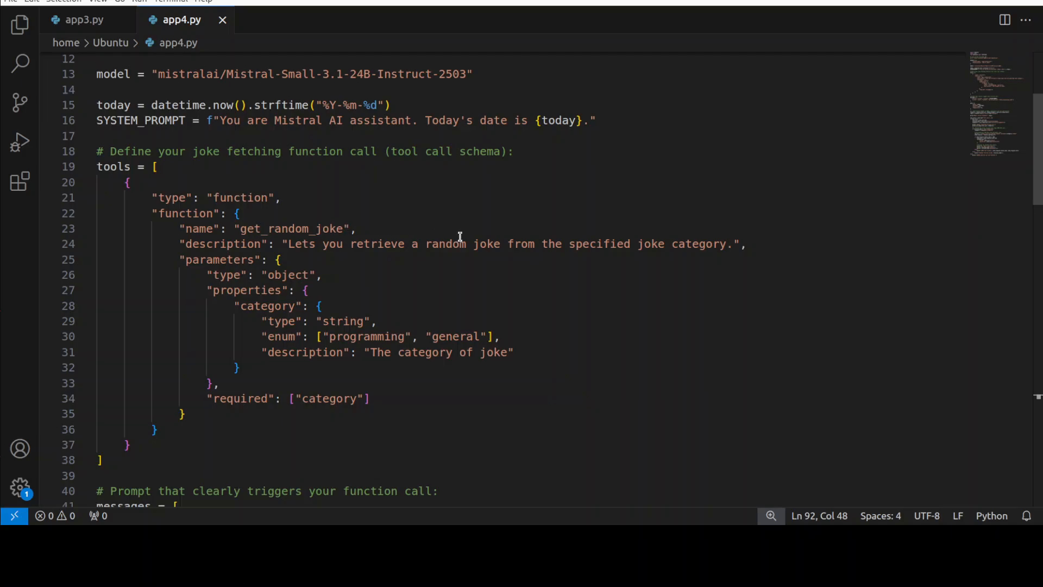
{"action": "mouse_move", "coordinate": [420, 314]}
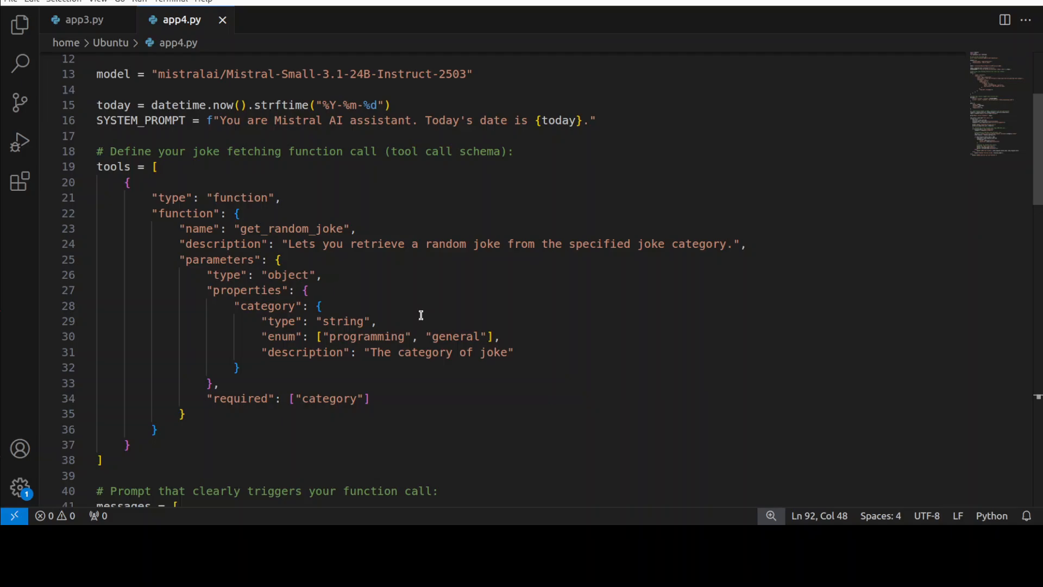
{"action": "scroll", "scroll_direction": "down", "scroll_amount": 3}
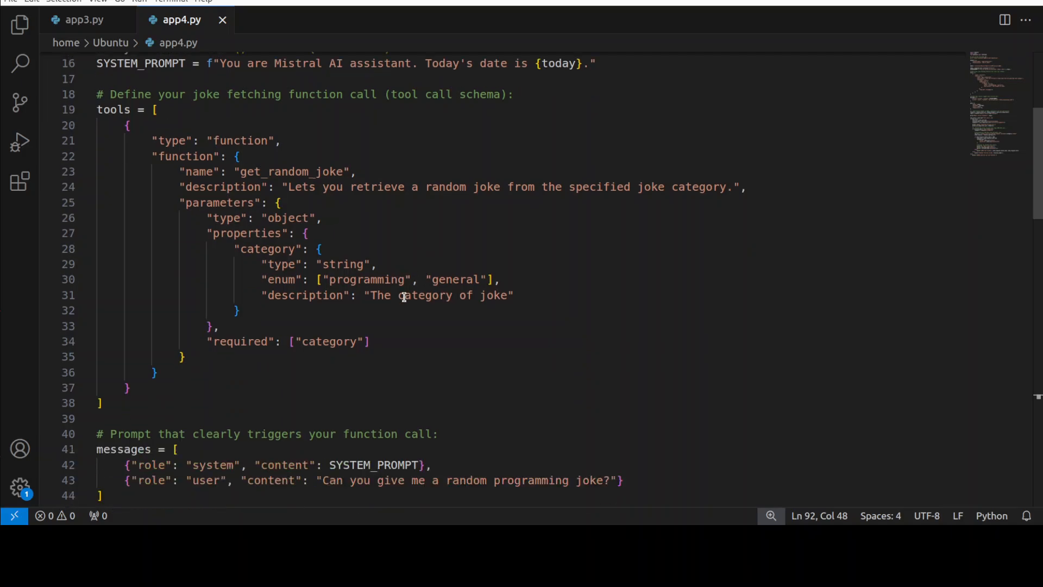
{"action": "scroll", "scroll_direction": "down", "scroll_amount": 3}
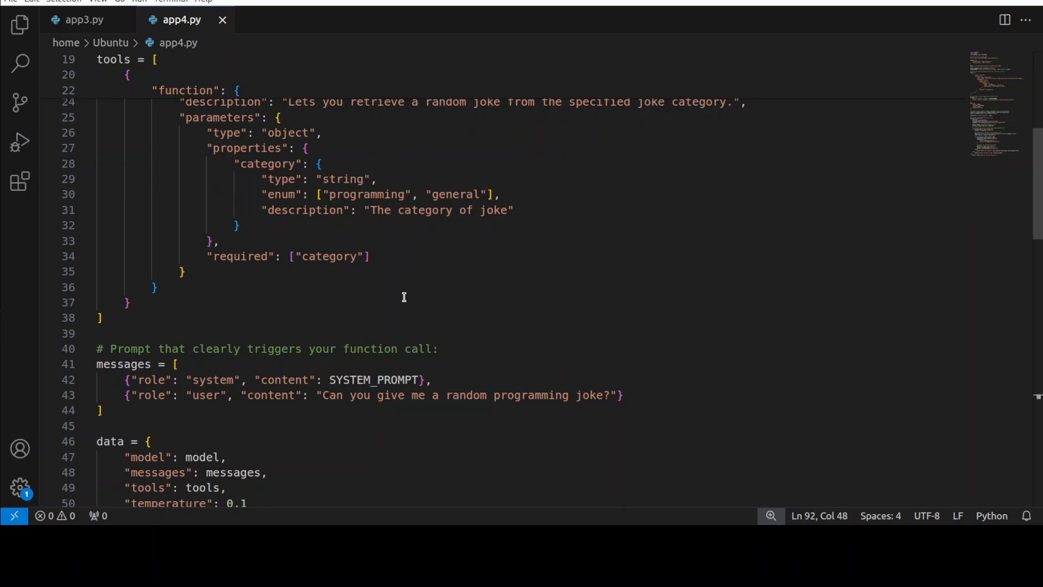
{"action": "scroll", "scroll_direction": "down", "scroll_amount": 3}
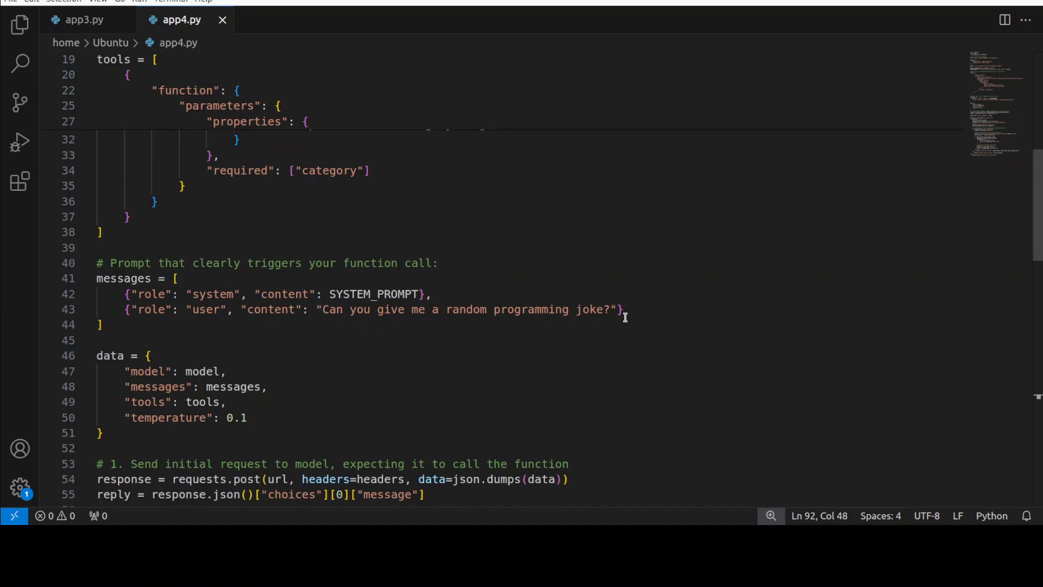
{"action": "scroll", "scroll_direction": "down", "scroll_amount": 3}
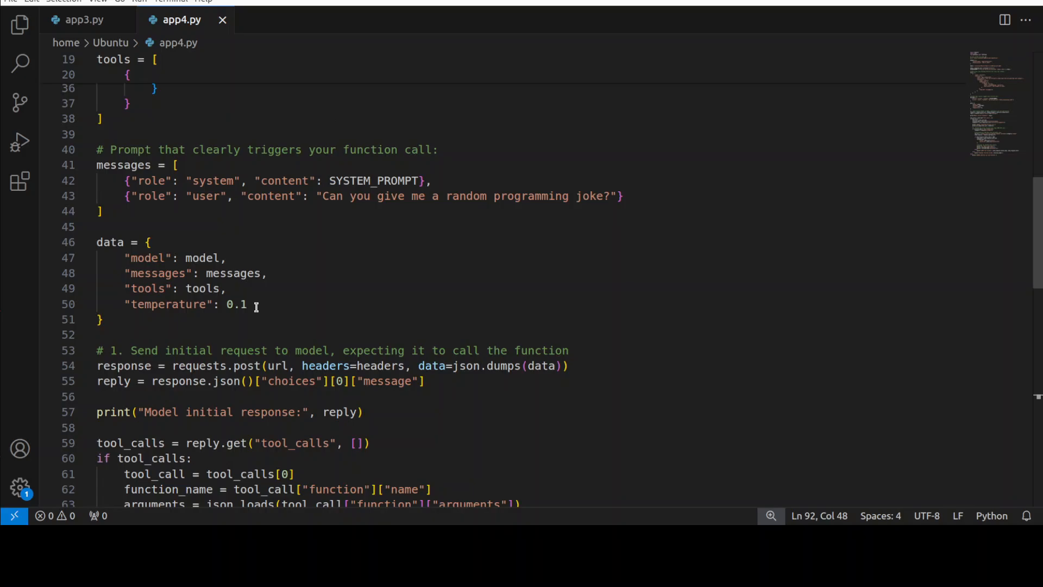
- Change the request temperature to 0.15, save, and review down to the joke API call
{"action": "type", "text": "5"}
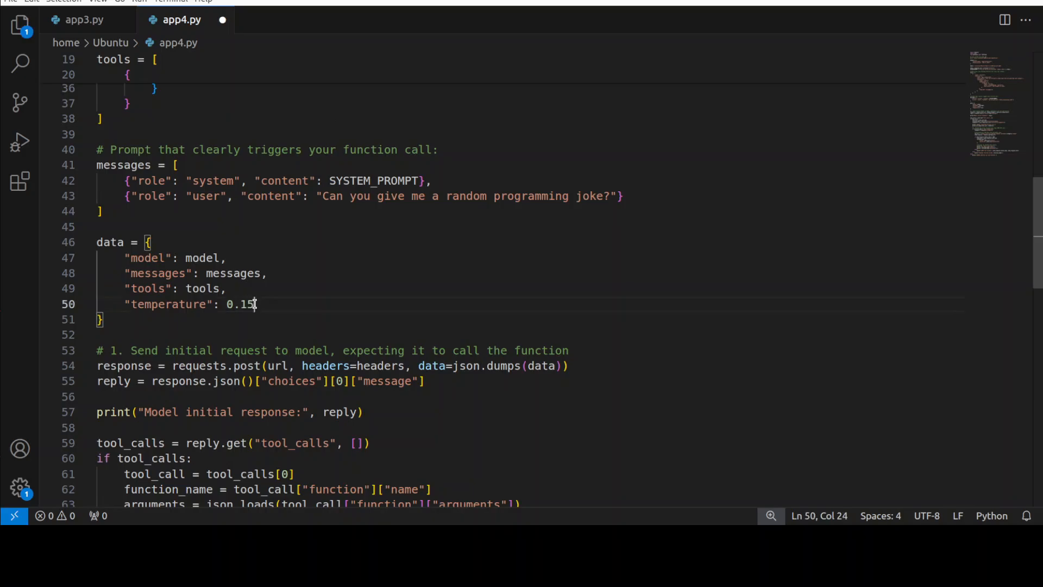
{"action": "key", "text": "ctrl+s"}
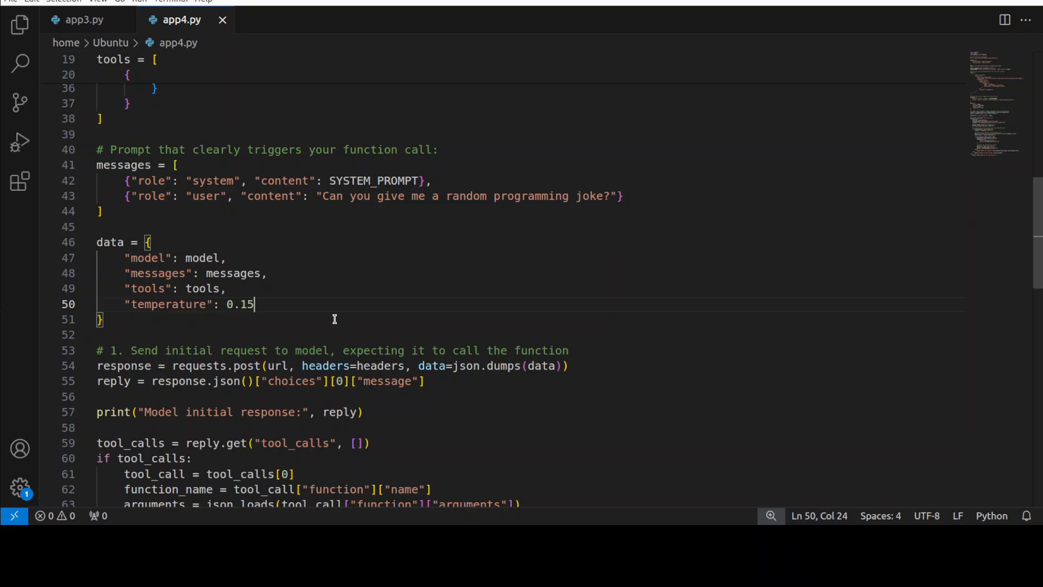
{"action": "scroll", "scroll_direction": "down", "scroll_amount": 3}
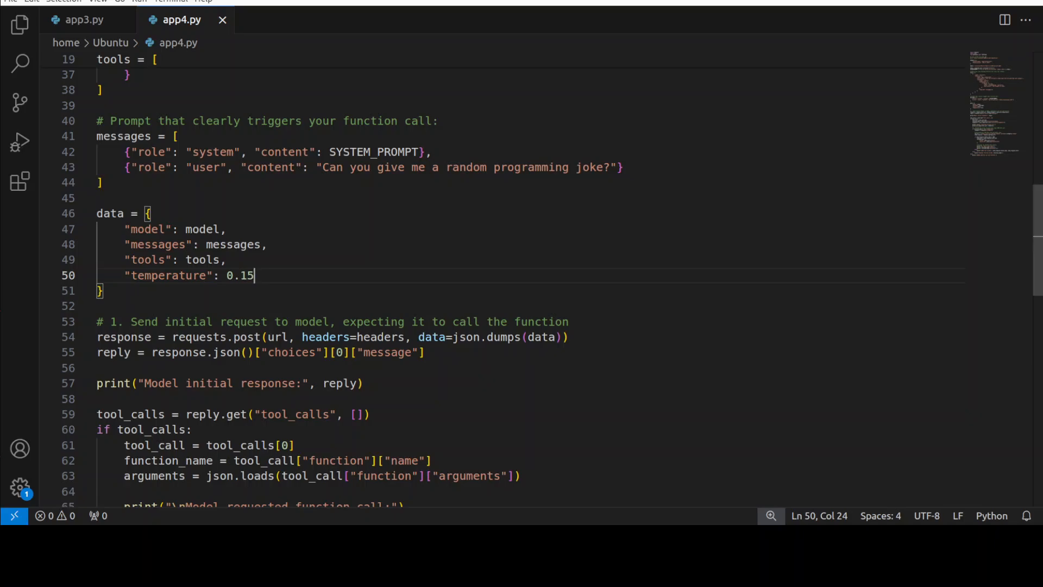
{"action": "scroll", "scroll_direction": "down", "scroll_amount": 3}
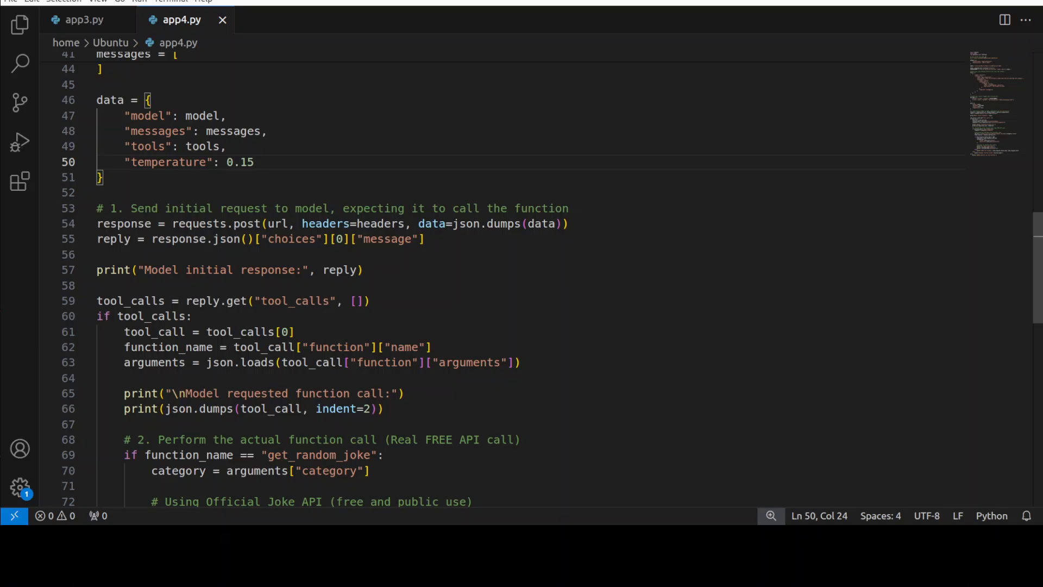
{"action": "scroll", "scroll_direction": "down", "scroll_amount": 3}
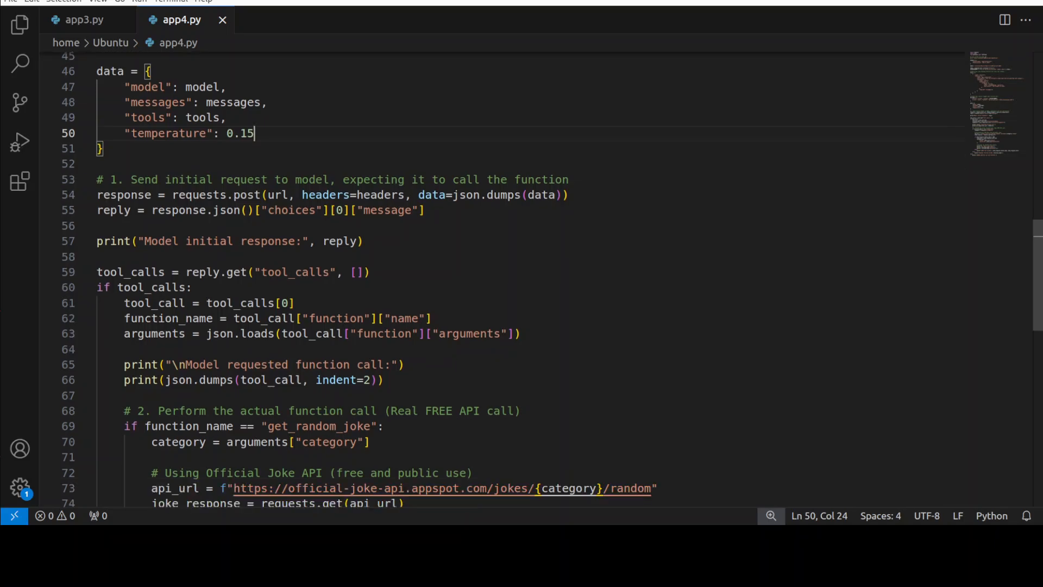
{"action": "scroll", "scroll_direction": "down", "scroll_amount": 3}
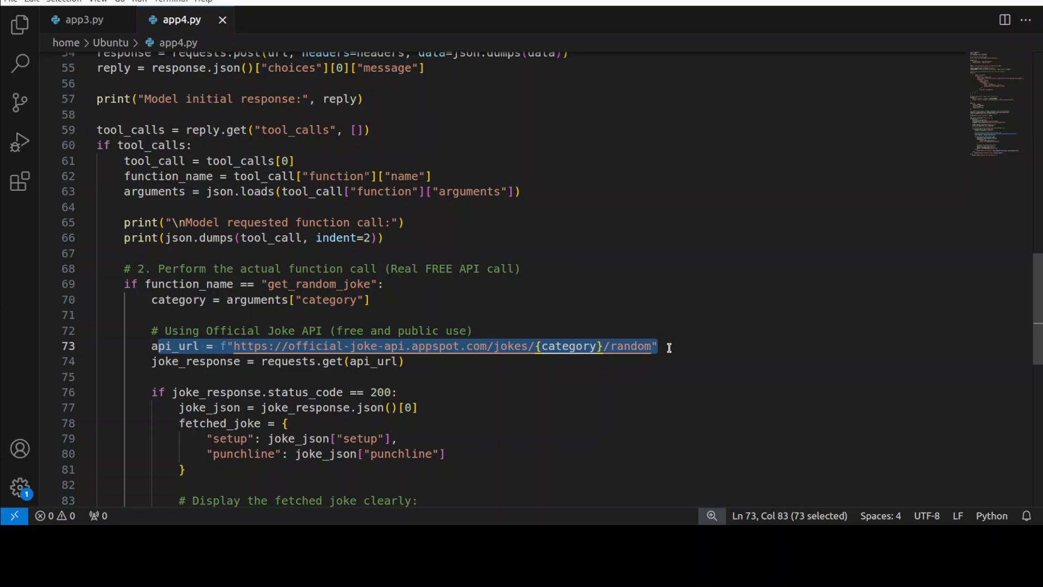
{"action": "mouse_move", "coordinate": [554, 308]}
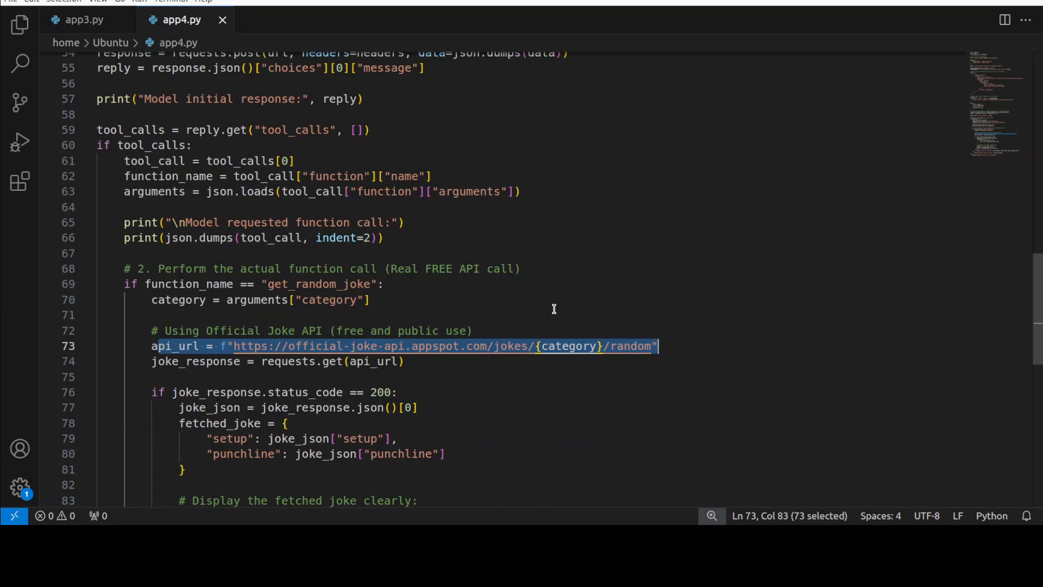
{"action": "scroll", "scroll_direction": "down", "scroll_amount": 3}
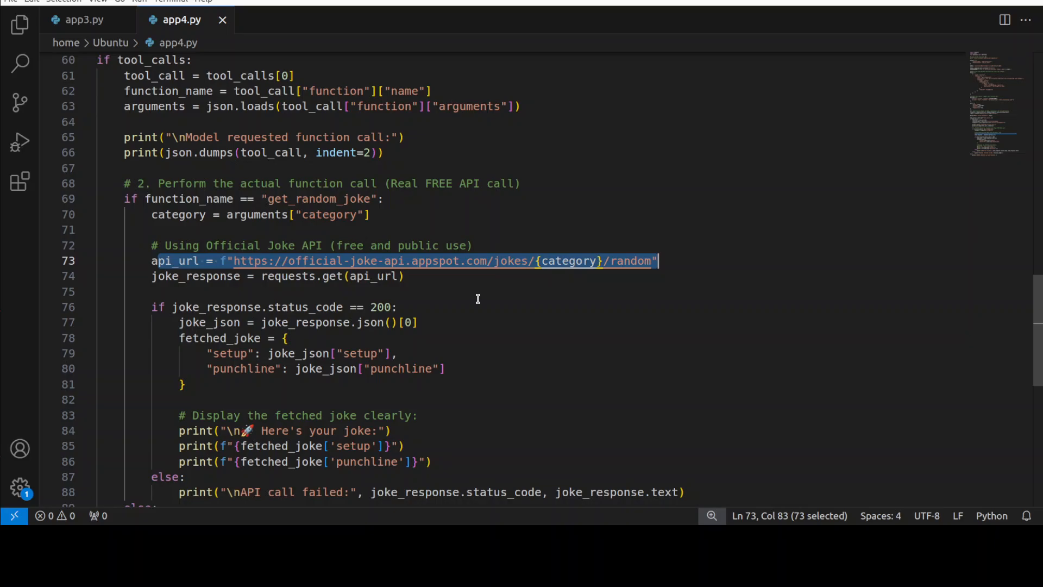
{"action": "scroll", "scroll_direction": "down", "scroll_amount": 3}
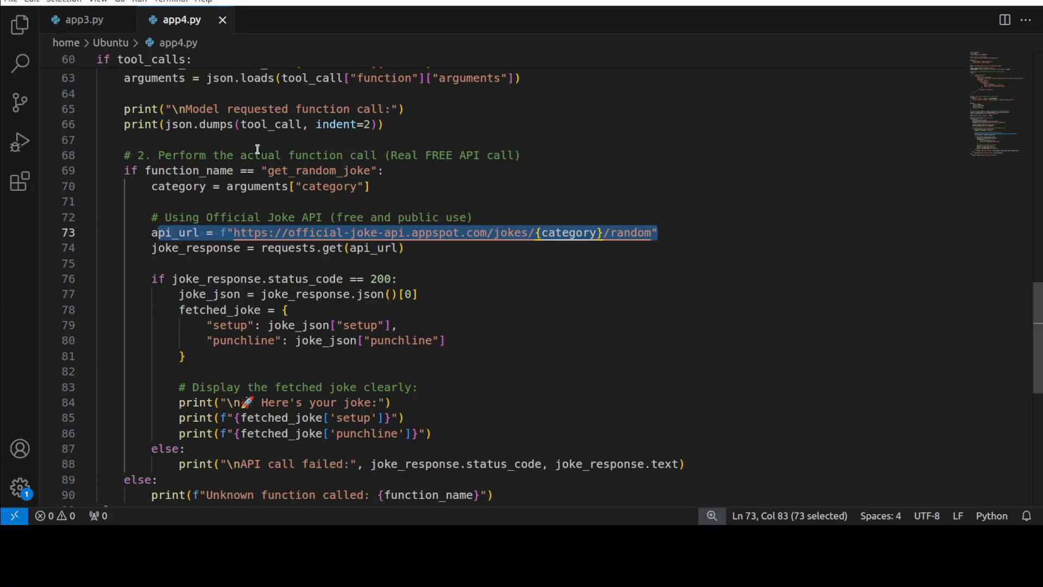
{"action": "mouse_move", "coordinate": [393, 104]}
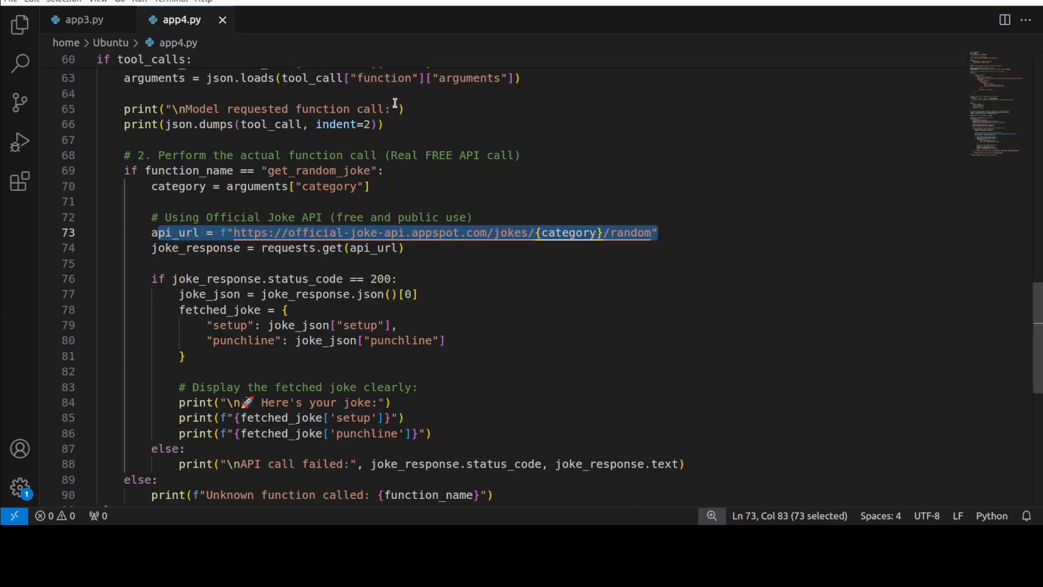
{"action": "mouse_move", "coordinate": [178, 105]}
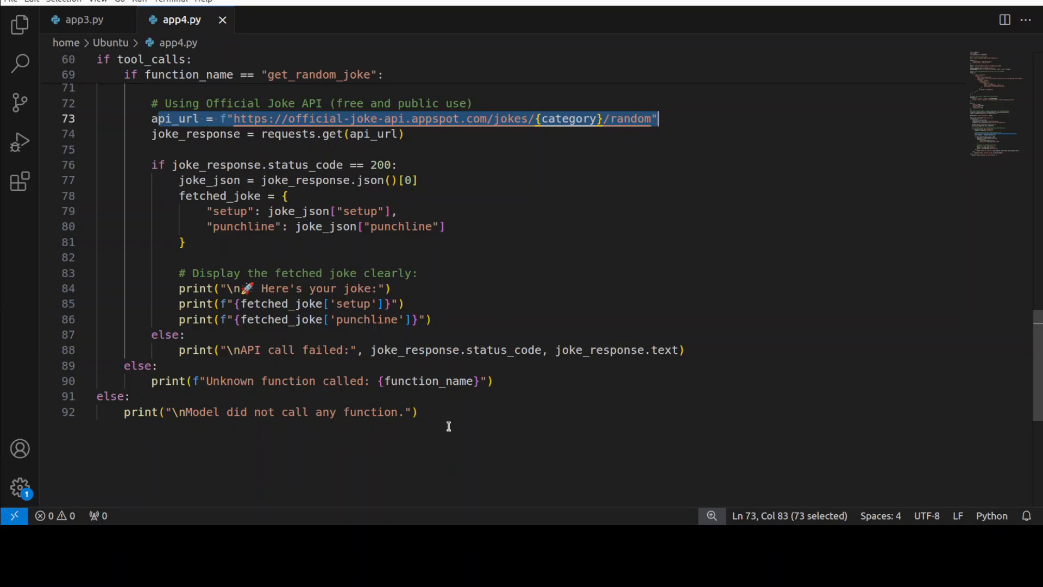
{"action": "scroll", "scroll_direction": "up", "scroll_amount": 3}
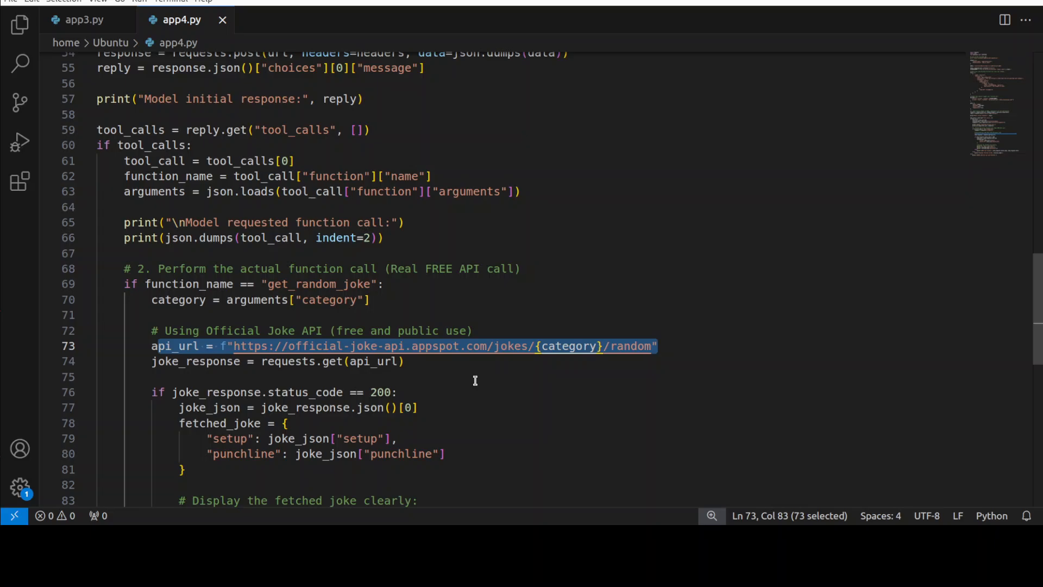
{"action": "mouse_move", "coordinate": [452, 308]}
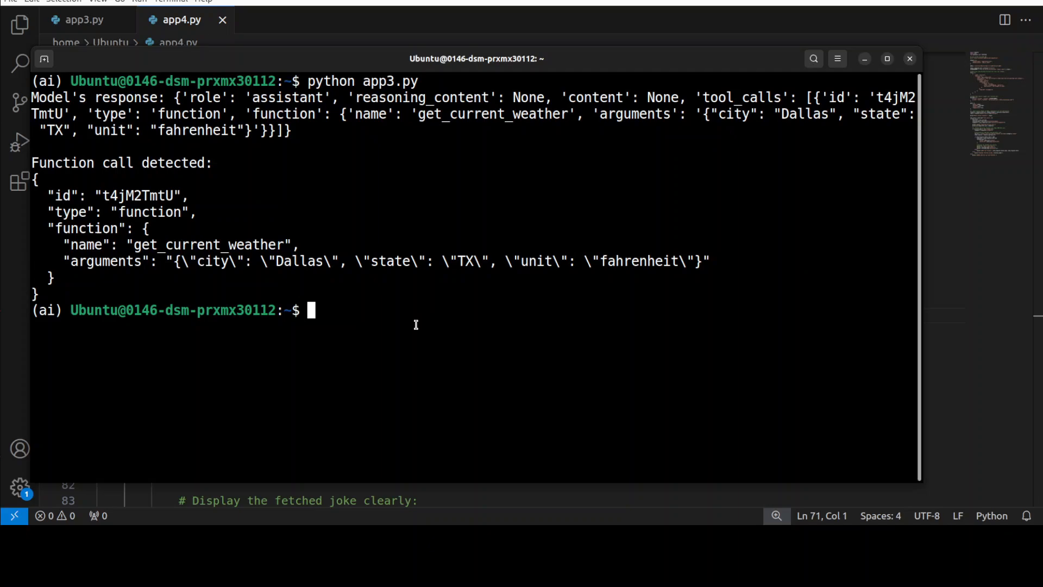
- Run python app4.py twice, getting get_random_joke calls and two programming jokes
{"action": "type", "text": "python a"}
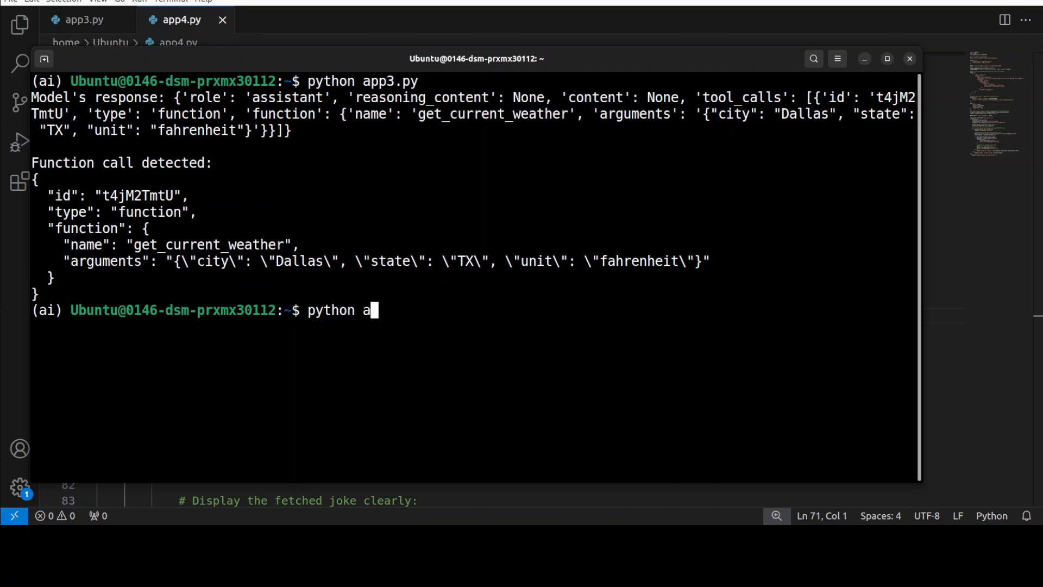
{"action": "type", "text": "pp4."}
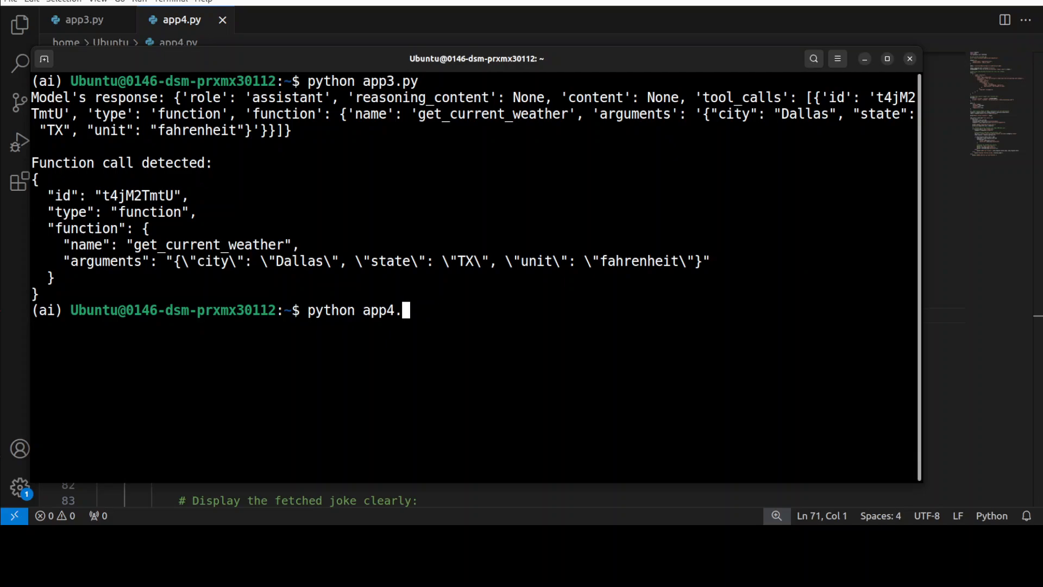
{"action": "type", "text": "py"}
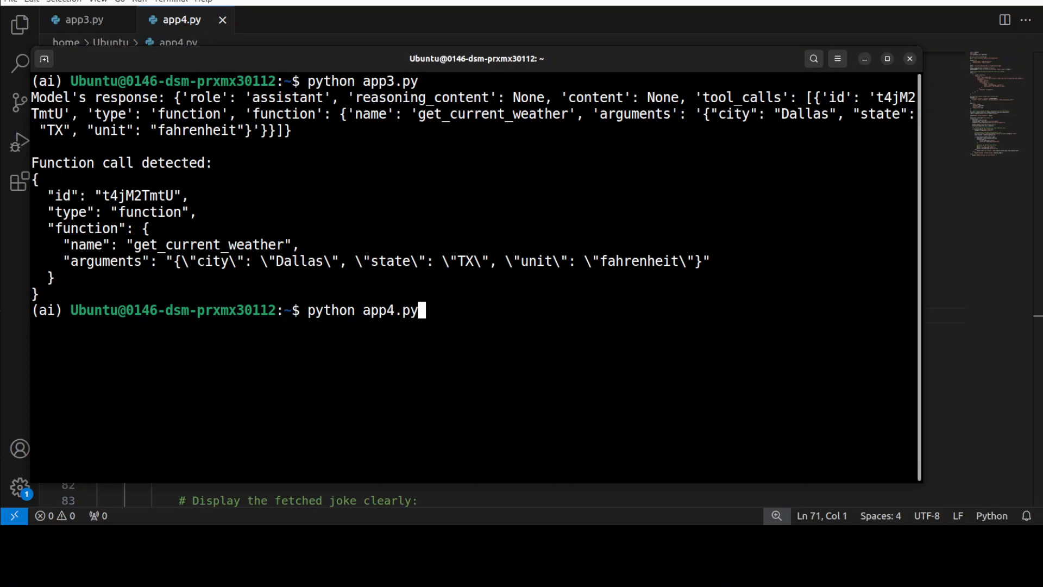
{"action": "key", "text": "Return"}
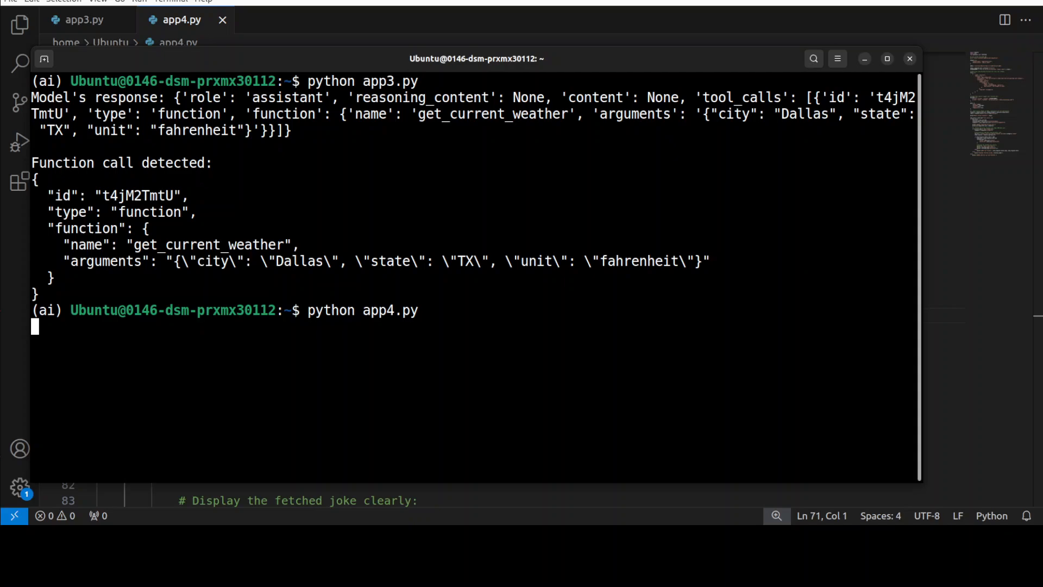
{"action": "key", "text": "Return"}
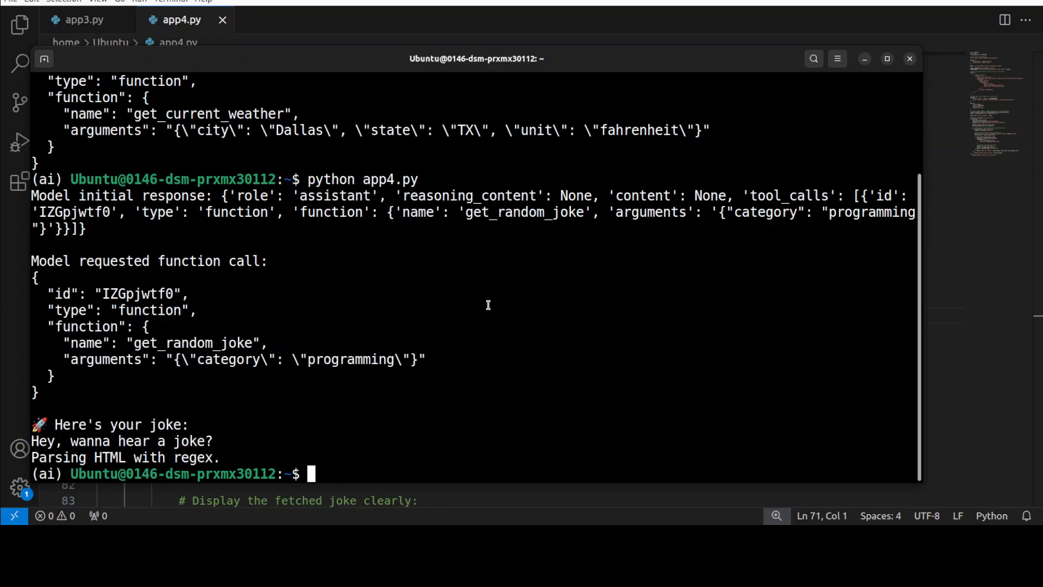
{"action": "key", "text": "Return"}
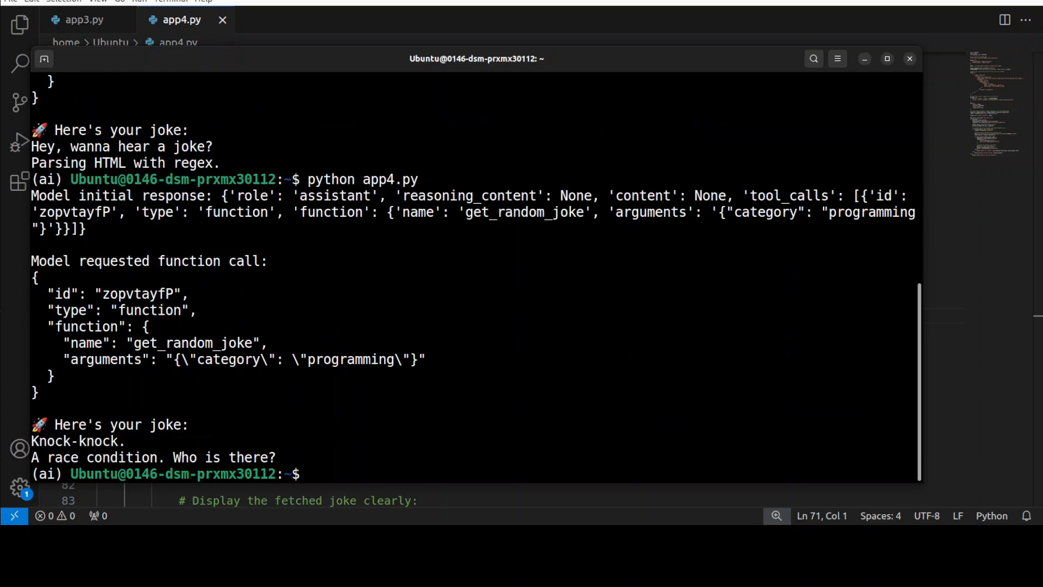
{"action": "mouse_move", "coordinate": [432, 394]}
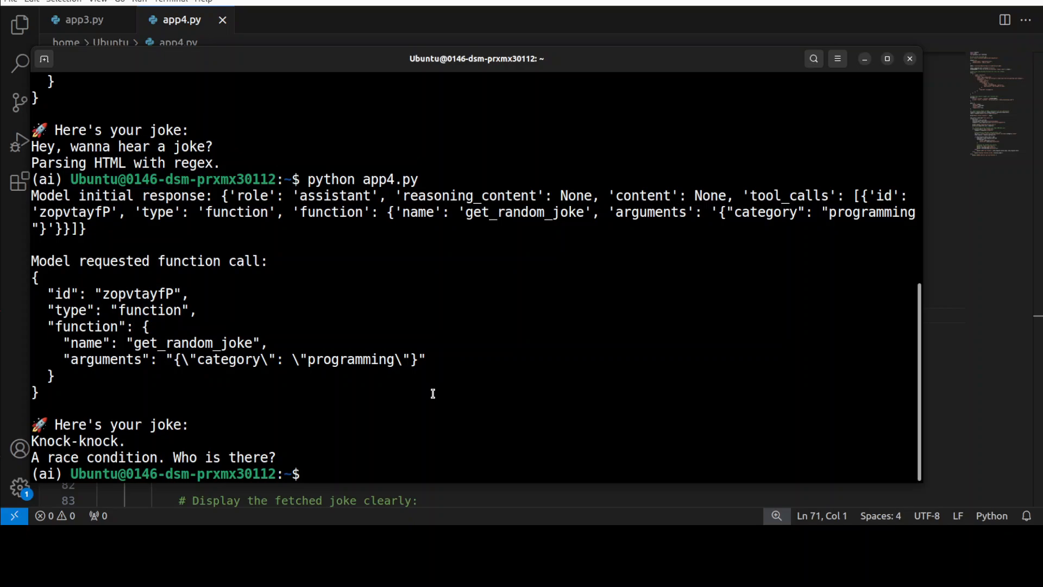
- Run python app4.py a third time, printing the monkeys writing Java and Perl joke
{"action": "type", "text": "python app4.py"}
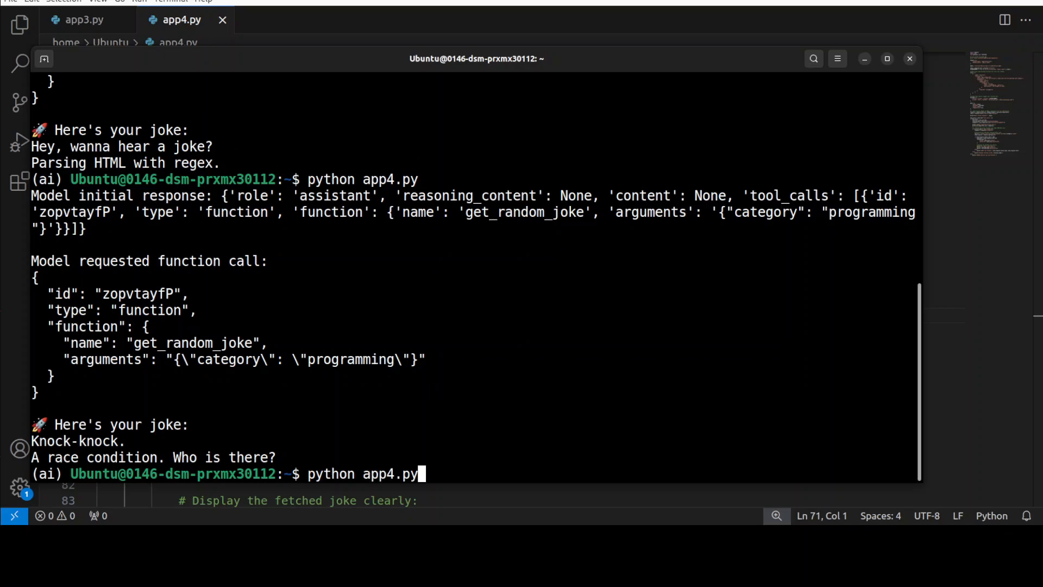
{"action": "key", "text": "Return"}
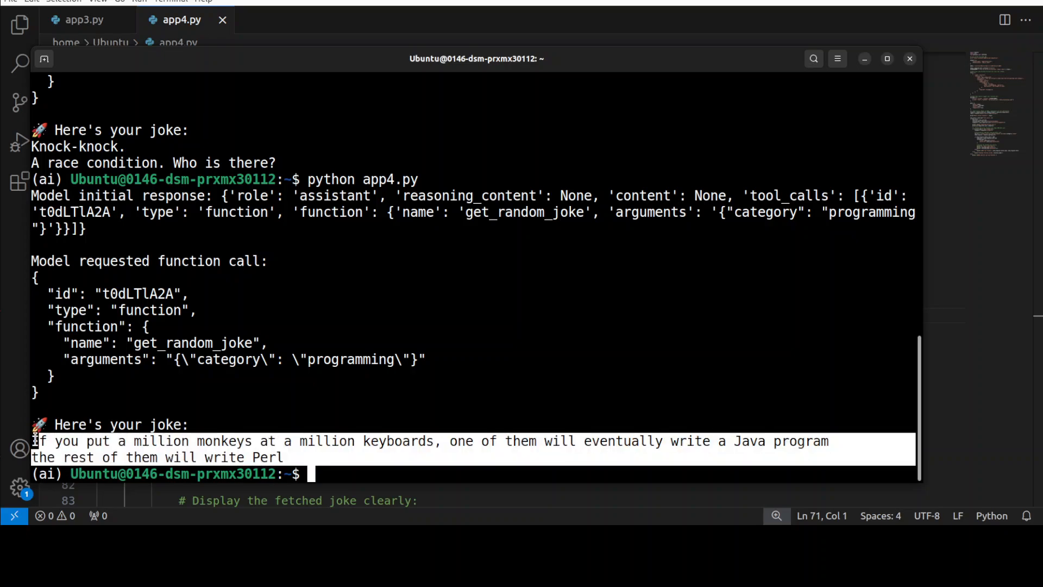
{"action": "left_click", "coordinate": [131, 401]}
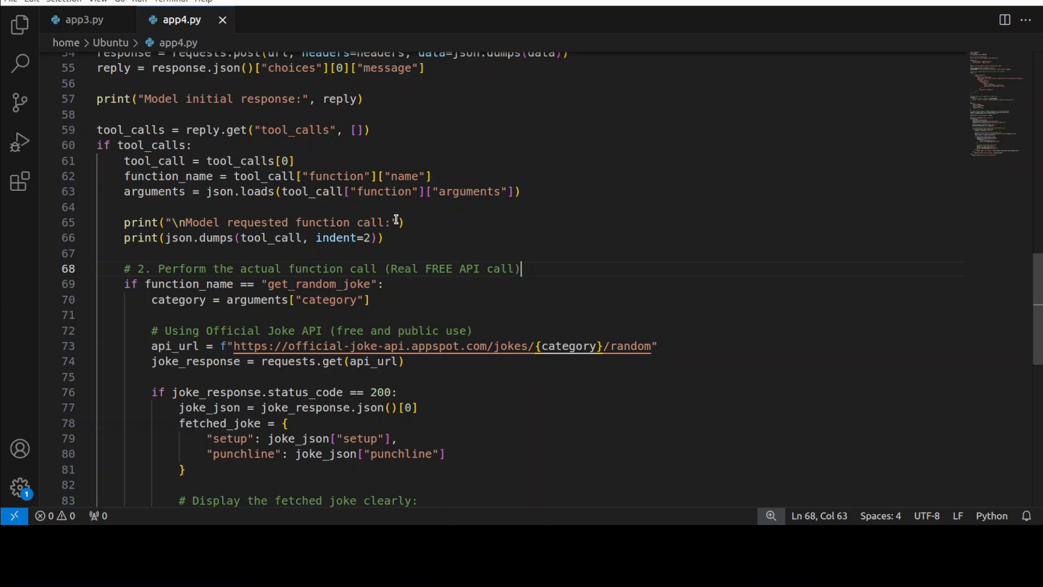
{"action": "mouse_move", "coordinate": [396, 220]}
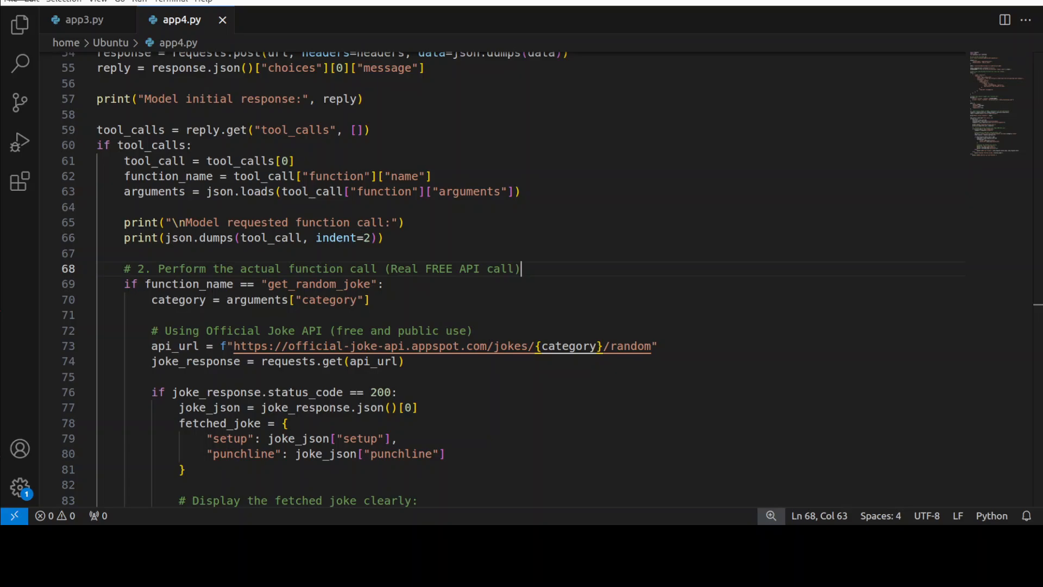
{"action": "mouse_move", "coordinate": [779, 278]}
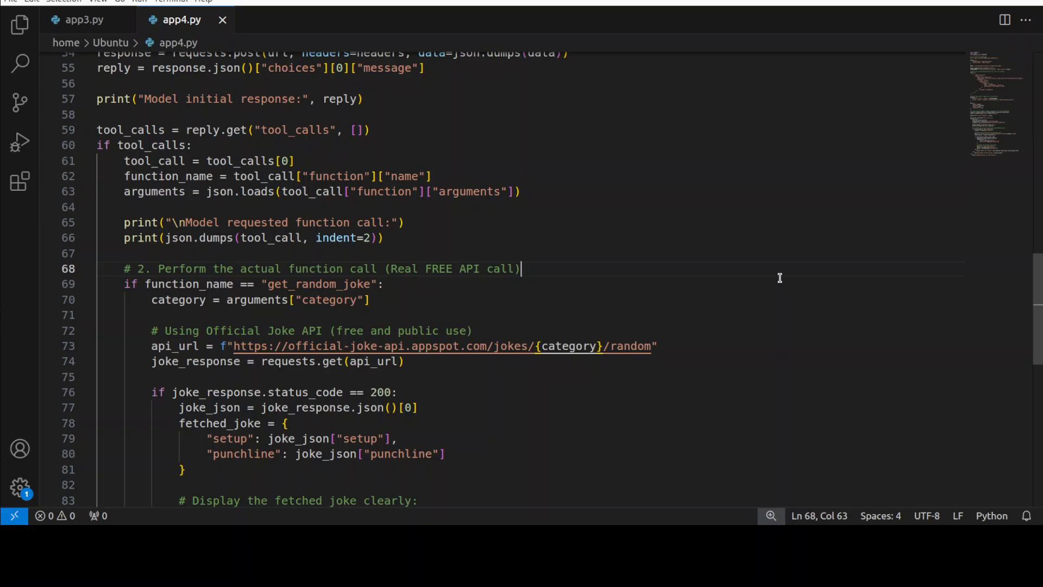
{"action": "mouse_move", "coordinate": [6, 13]}
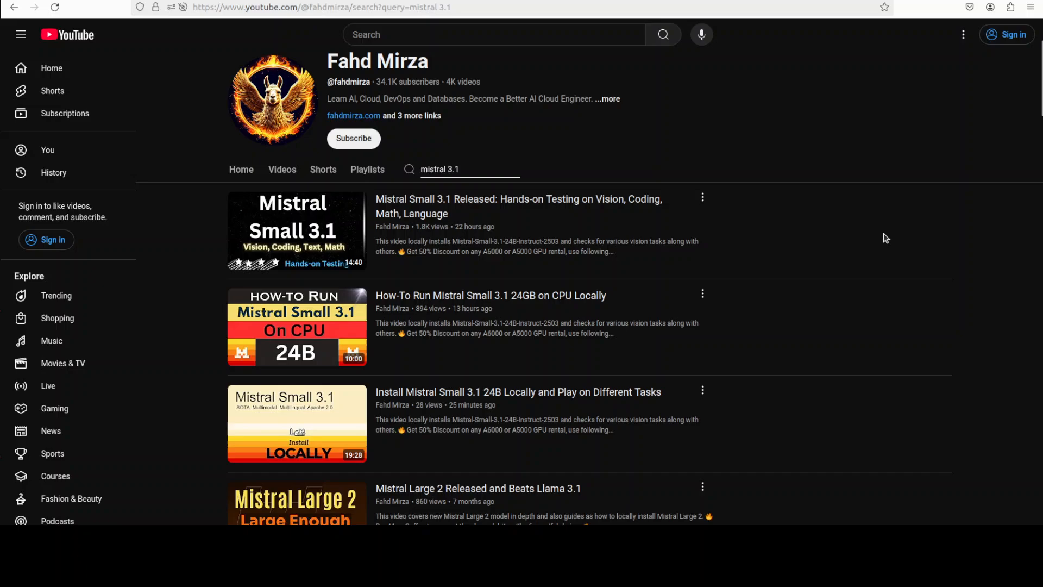
{"action": "mouse_move", "coordinate": [831, 285]}
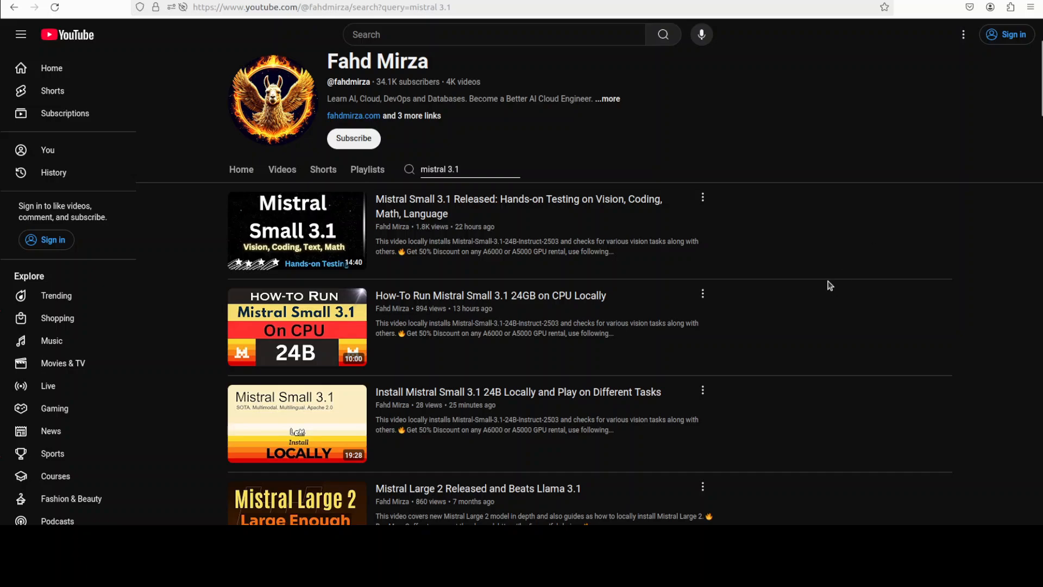